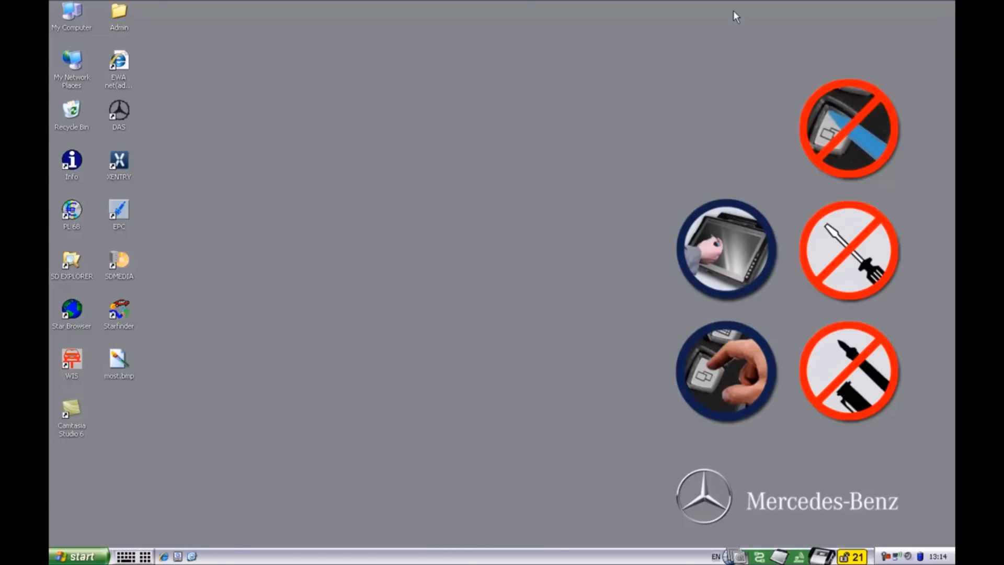
pyautogui.moveTo(501, 65)
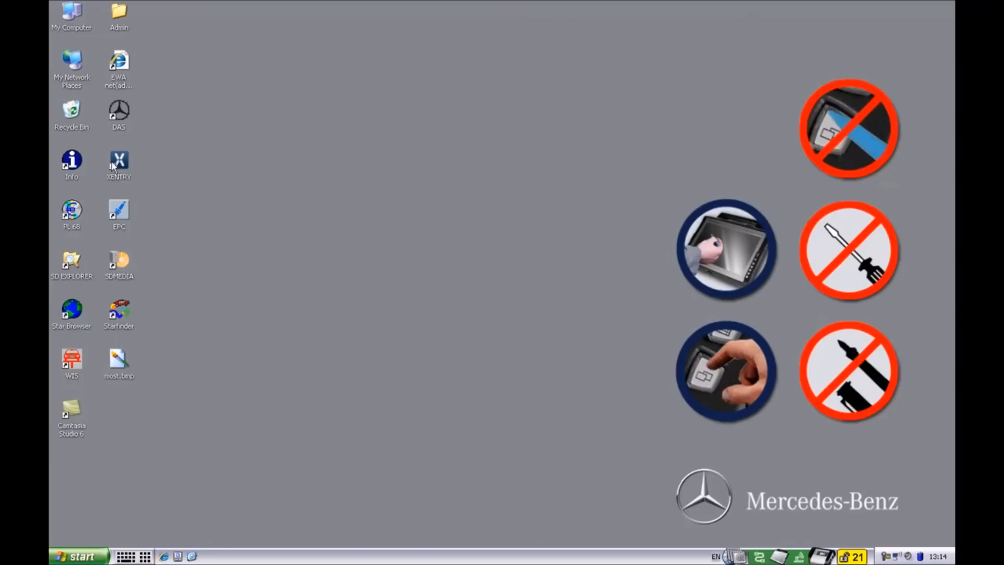
# - Launch XENTRY Diagnostics from its desktop shortcut and wait for the splash screen
pyautogui.click(118, 163)
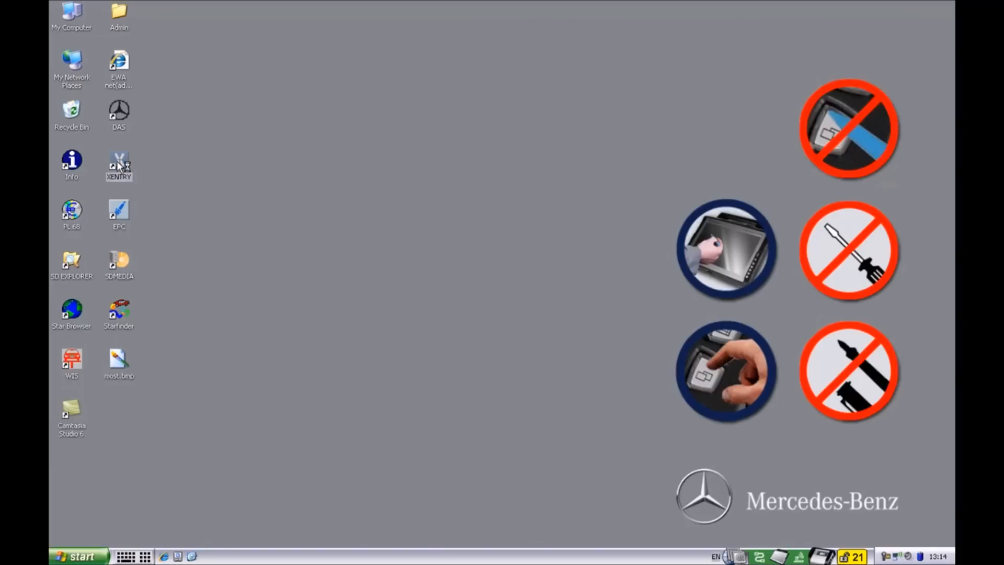
pyautogui.doubleClick(119, 164)
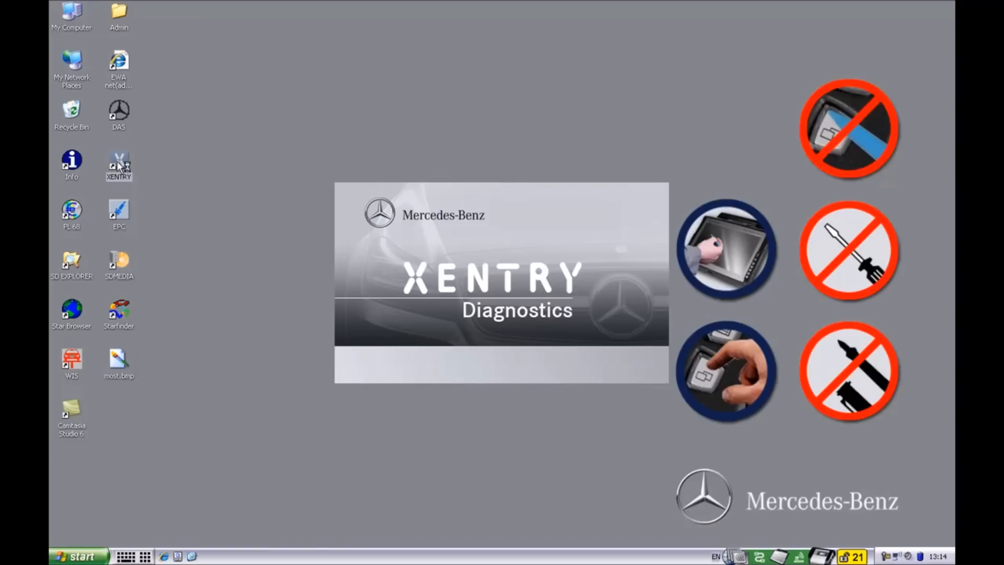
pyautogui.click(118, 166)
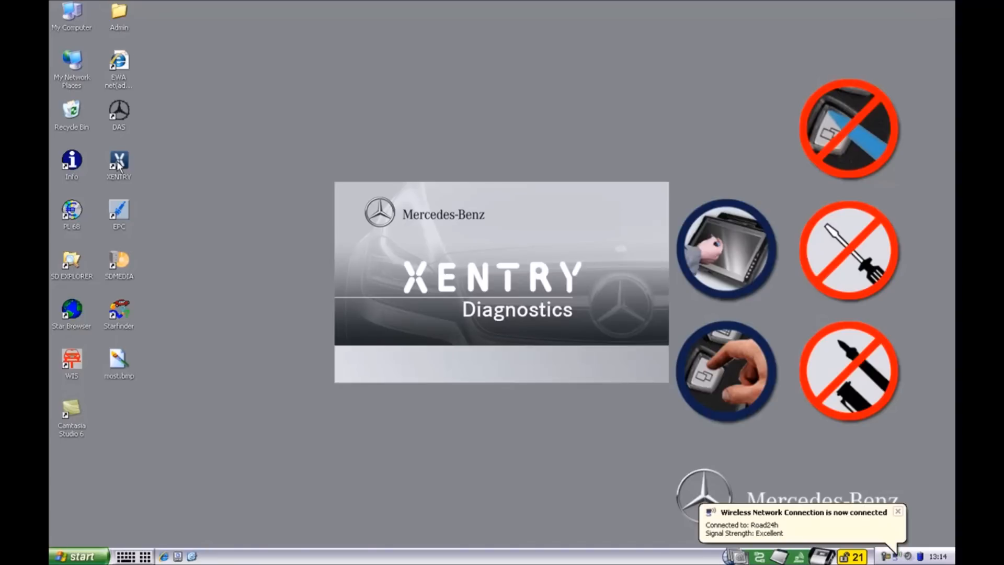
pyautogui.moveTo(551, 395)
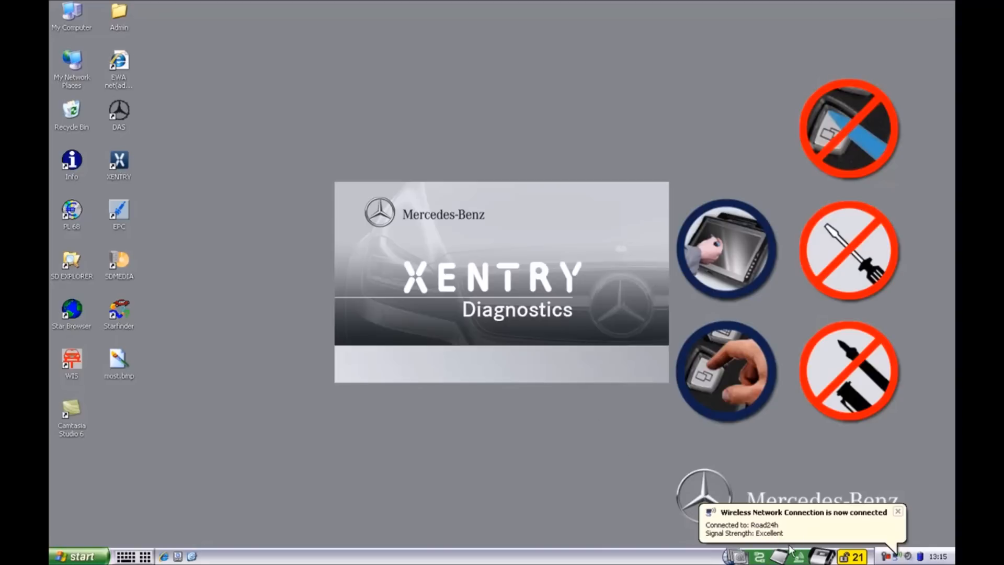
pyautogui.moveTo(624, 302)
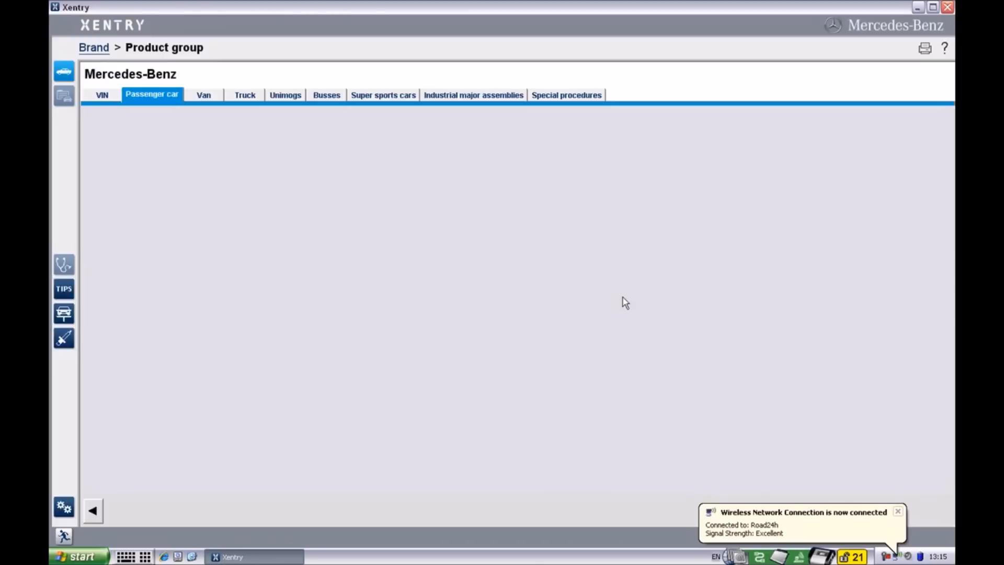
# - Identify the passenger car as SL (230), model 230.474 SL 55 AMG, and start diagnosis
pyautogui.click(152, 95)
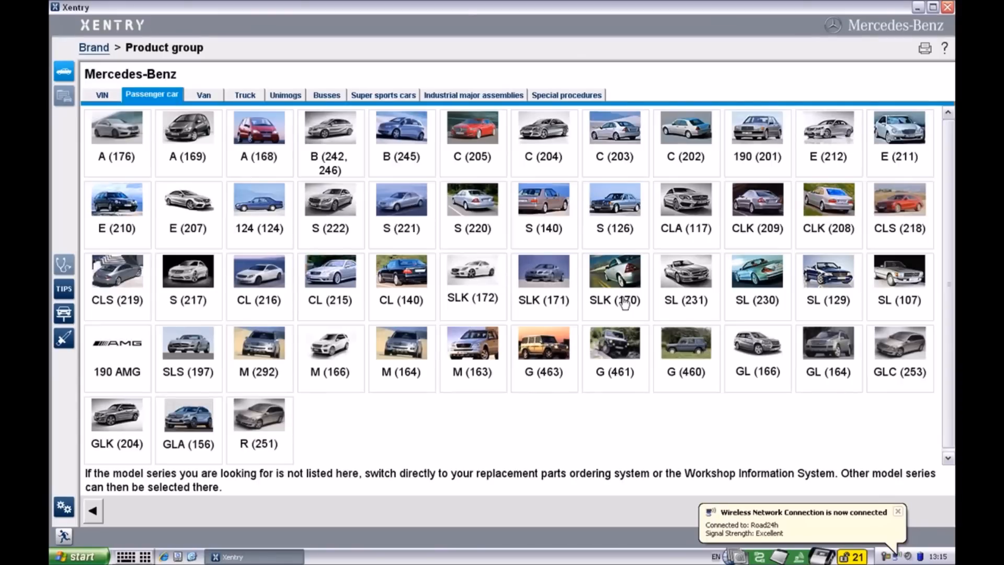
pyautogui.moveTo(777, 283)
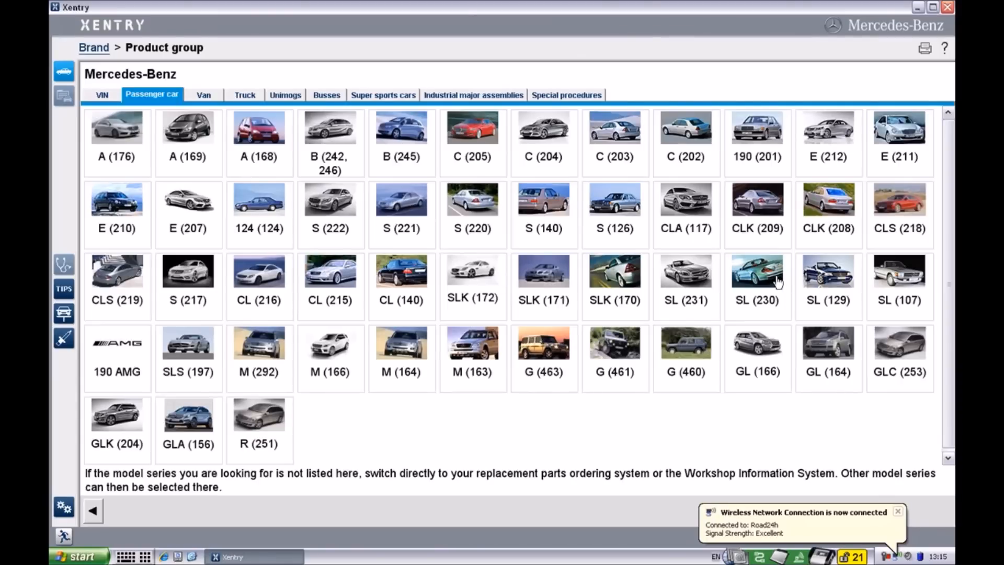
pyautogui.click(758, 282)
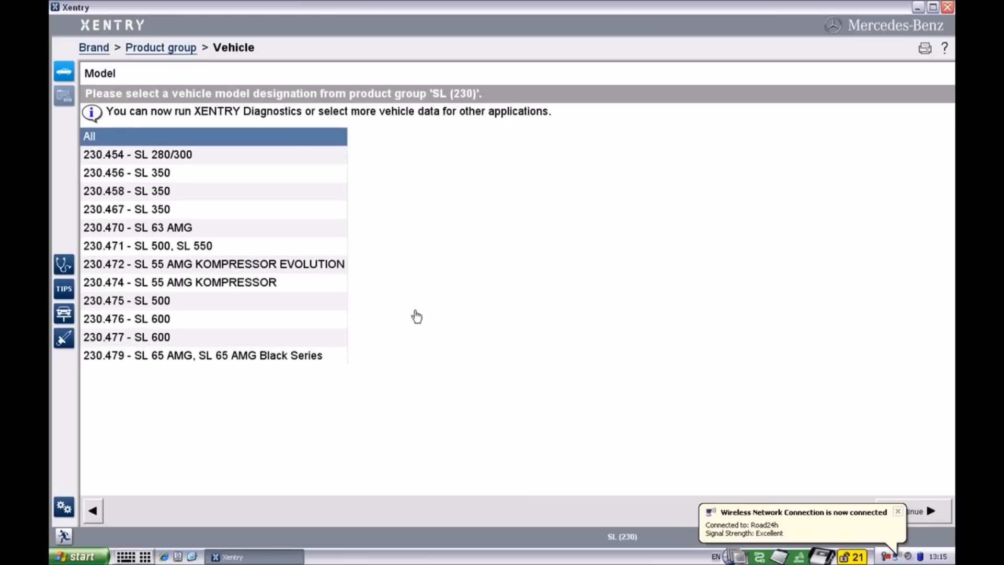
pyautogui.moveTo(302, 291)
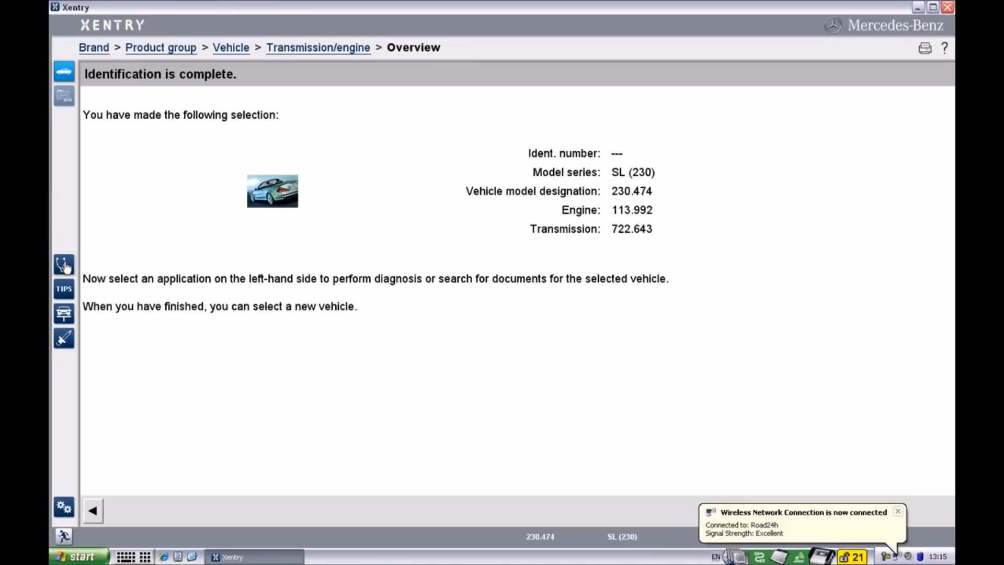
pyautogui.click(63, 263)
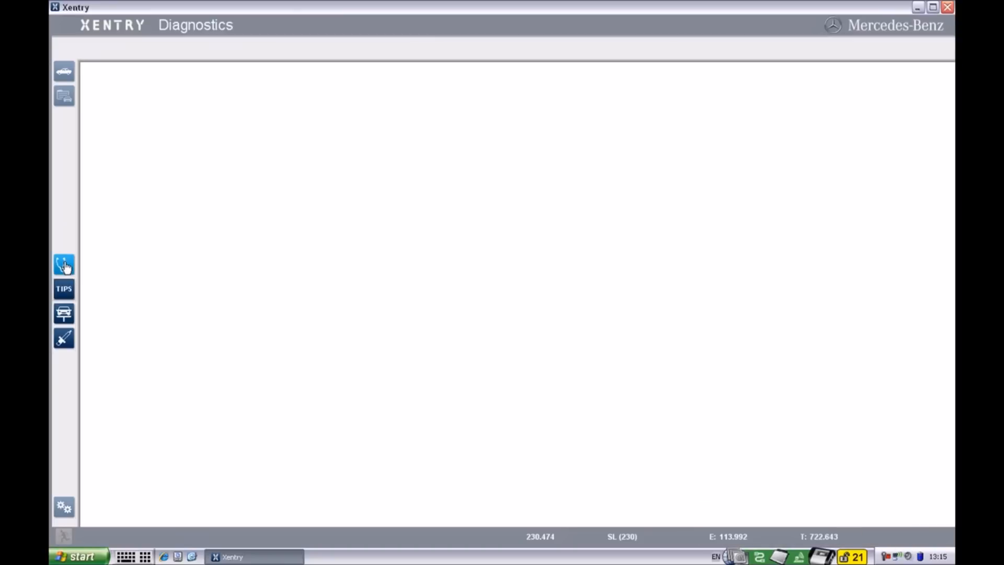
# - Acknowledge the general notes and developer-kit safety warnings to reach the 230.474 diagnosis groups
pyautogui.click(63, 264)
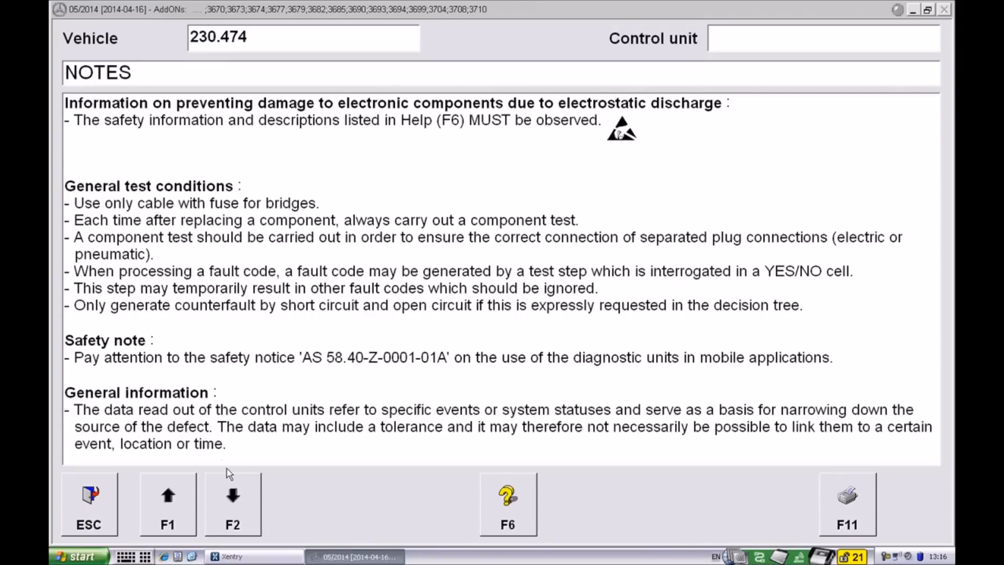
pyautogui.moveTo(231, 512)
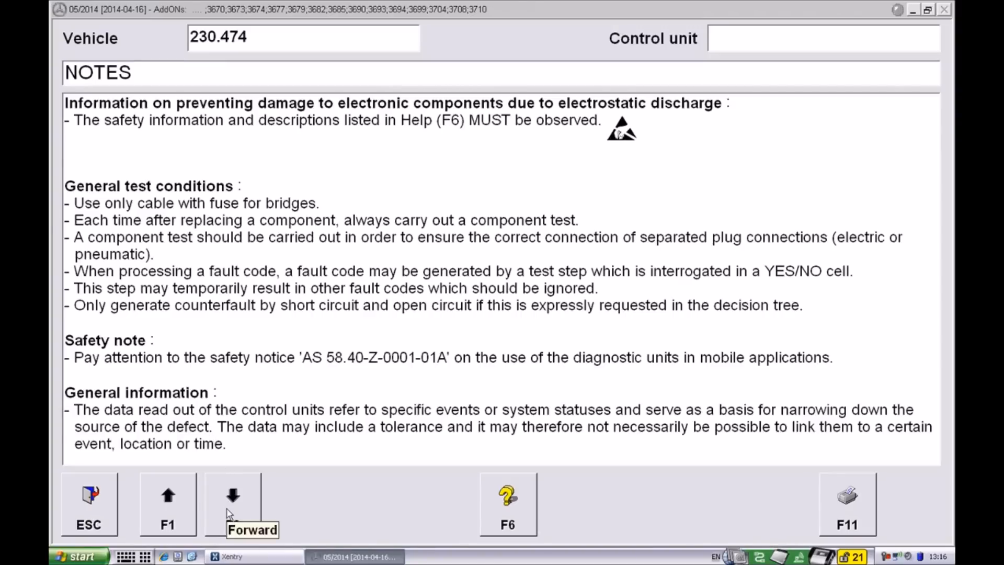
pyautogui.click(232, 502)
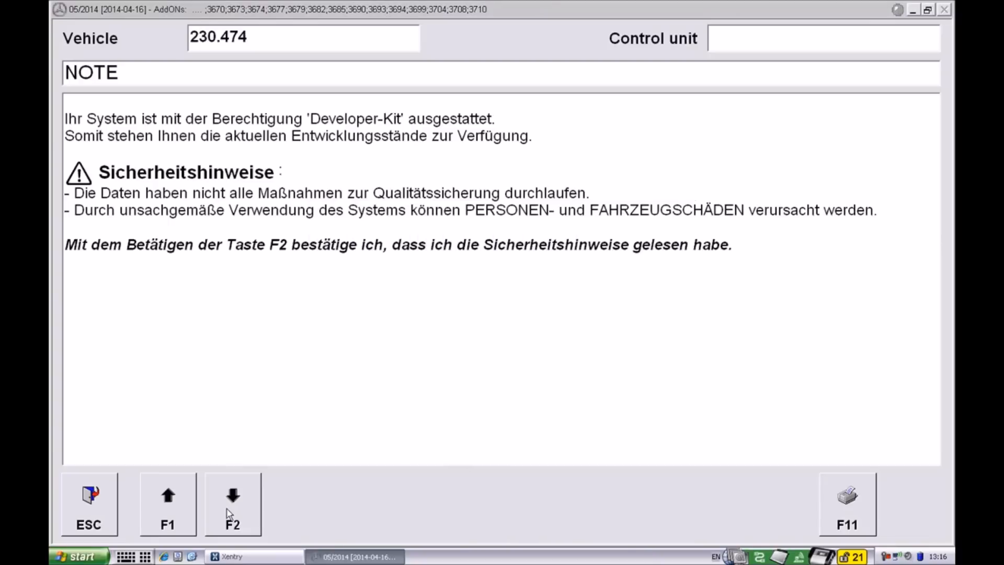
pyautogui.press('f2')
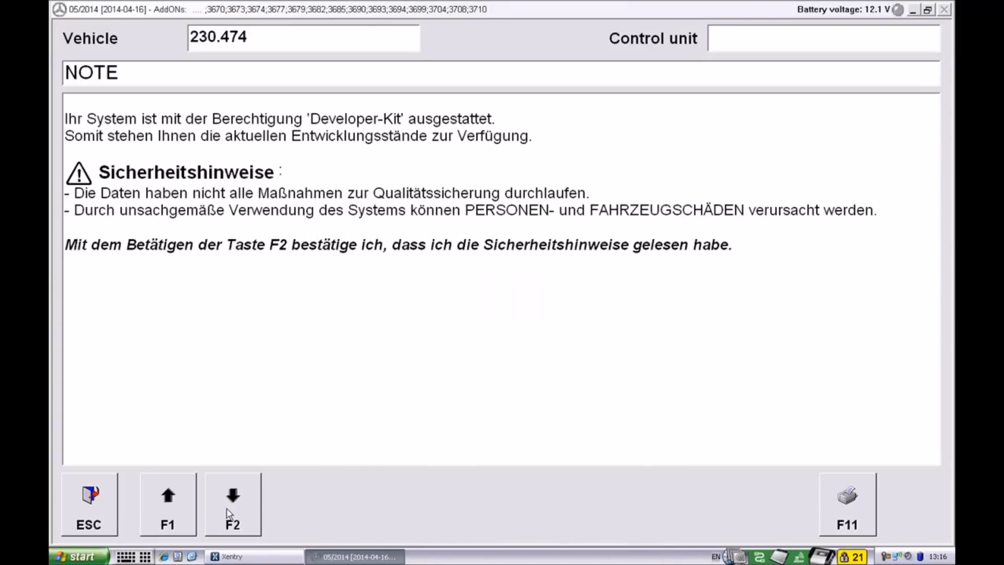
pyautogui.press('f2')
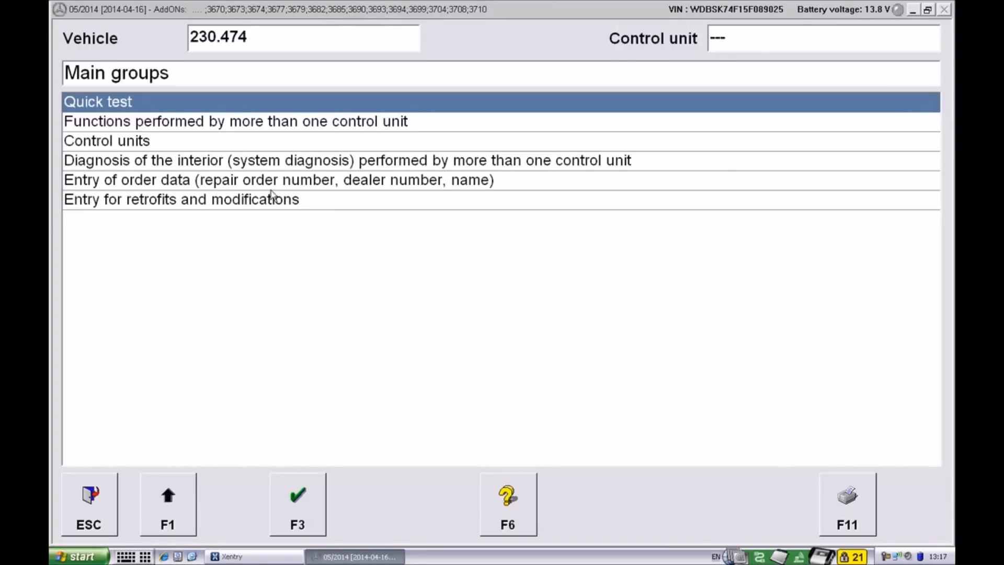
pyautogui.moveTo(226, 139)
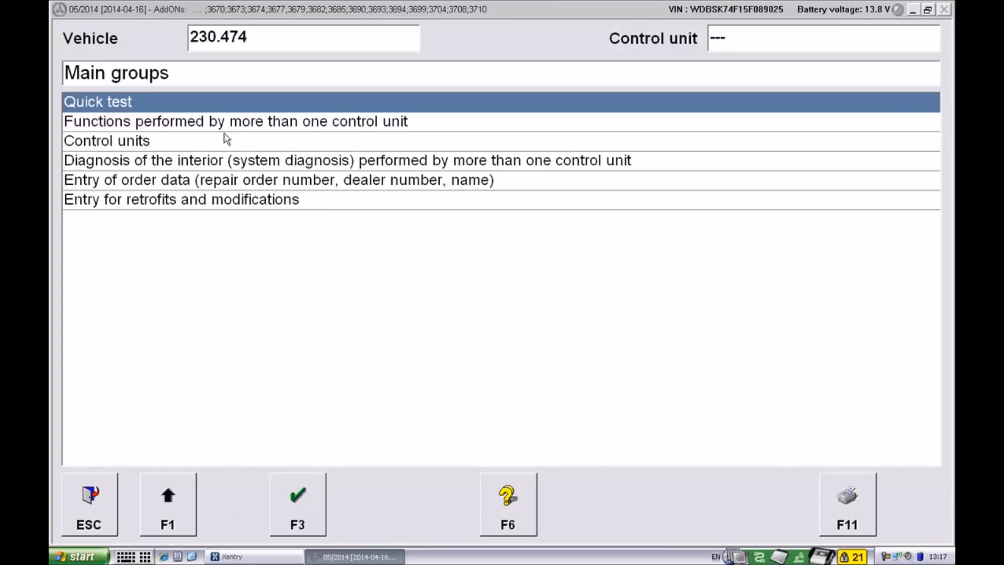
# - Connect to ME-SFI 2.8 Motor electronics under Control units > Drive, confirming its safety notes
pyautogui.click(106, 140)
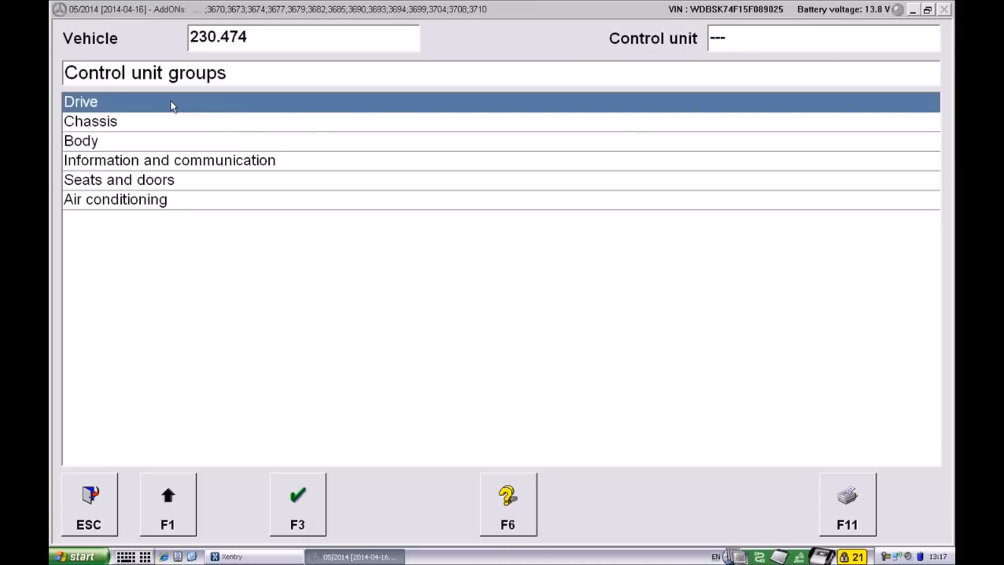
pyautogui.doubleClick(80, 101)
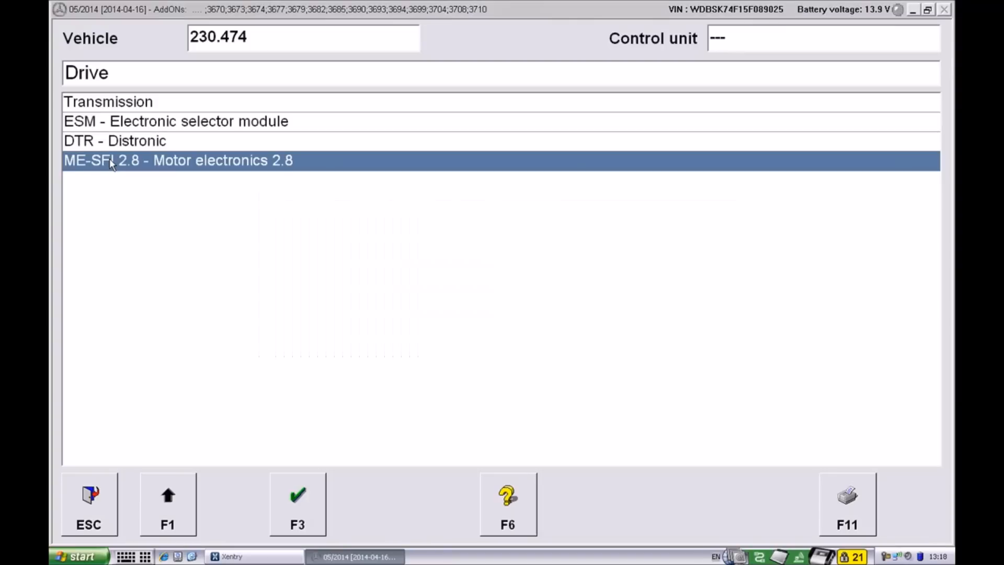
pyautogui.doubleClick(178, 160)
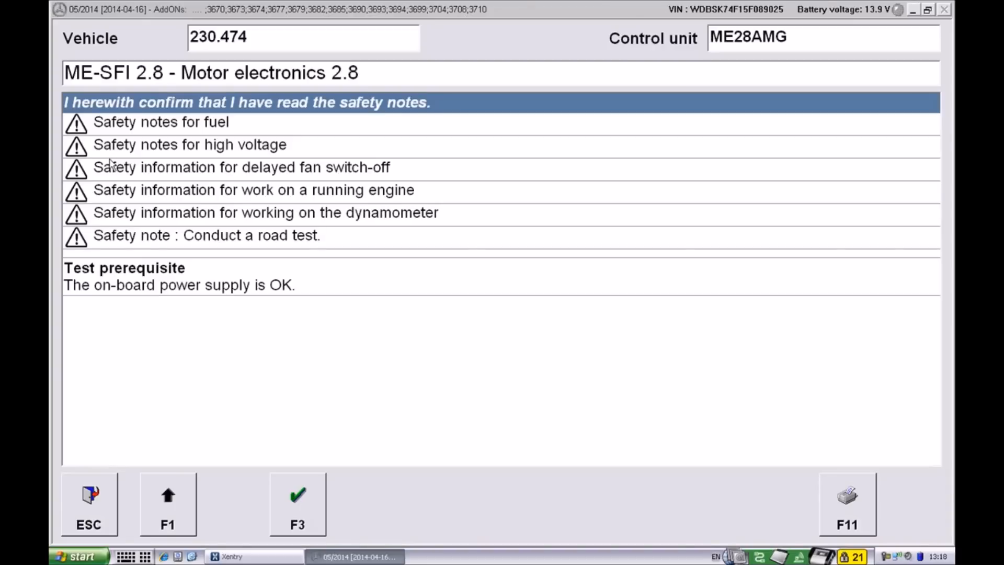
pyautogui.click(297, 495)
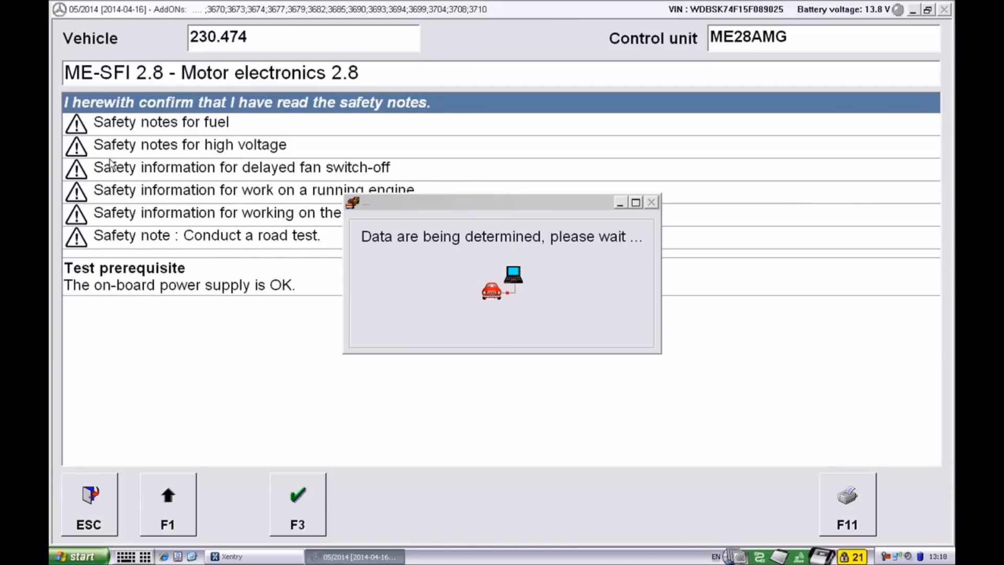
pyautogui.click(297, 503)
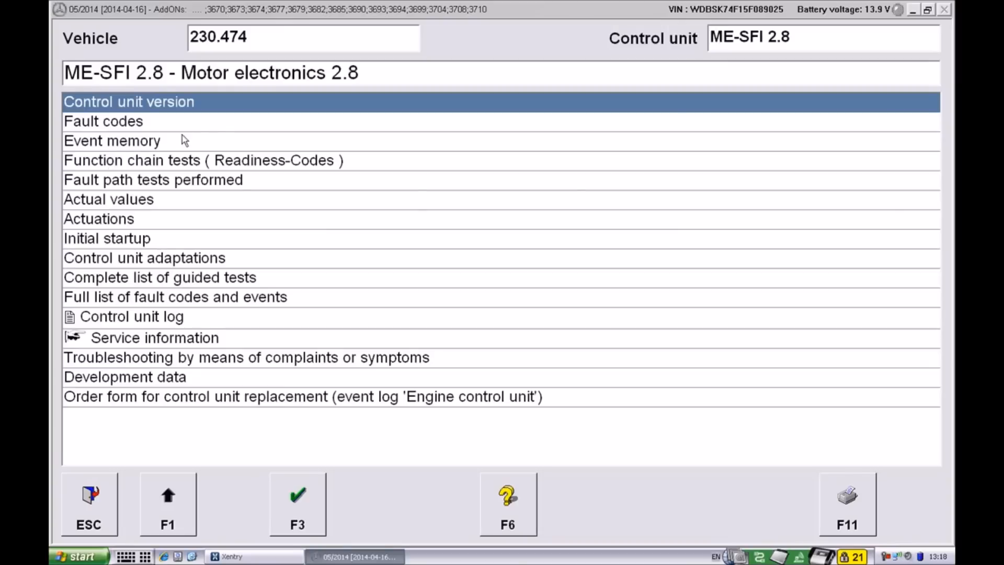
pyautogui.moveTo(157, 124)
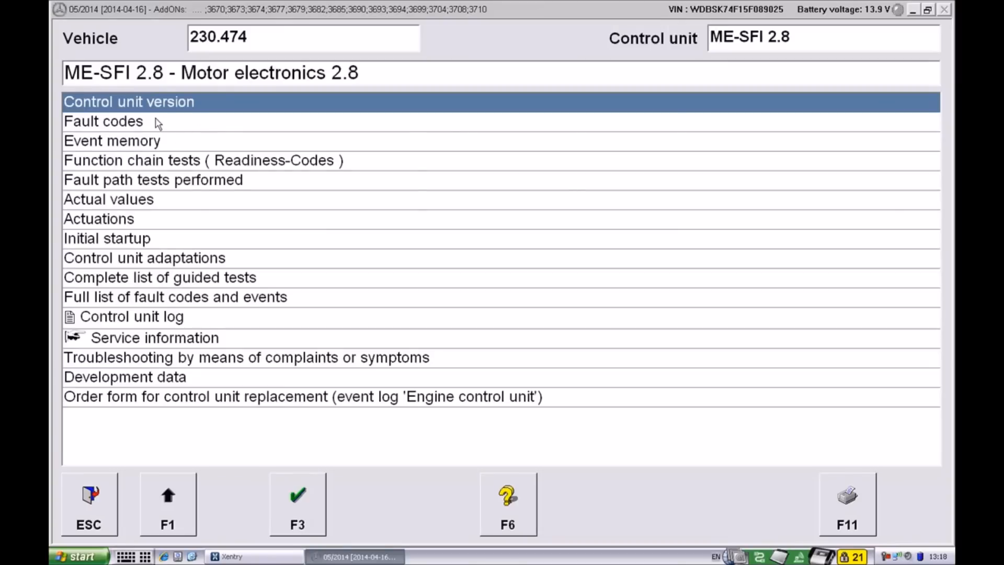
# - Read the ME-SFI 2.8 fault codes, finding none present, and return to the unit menu
pyautogui.doubleClick(103, 121)
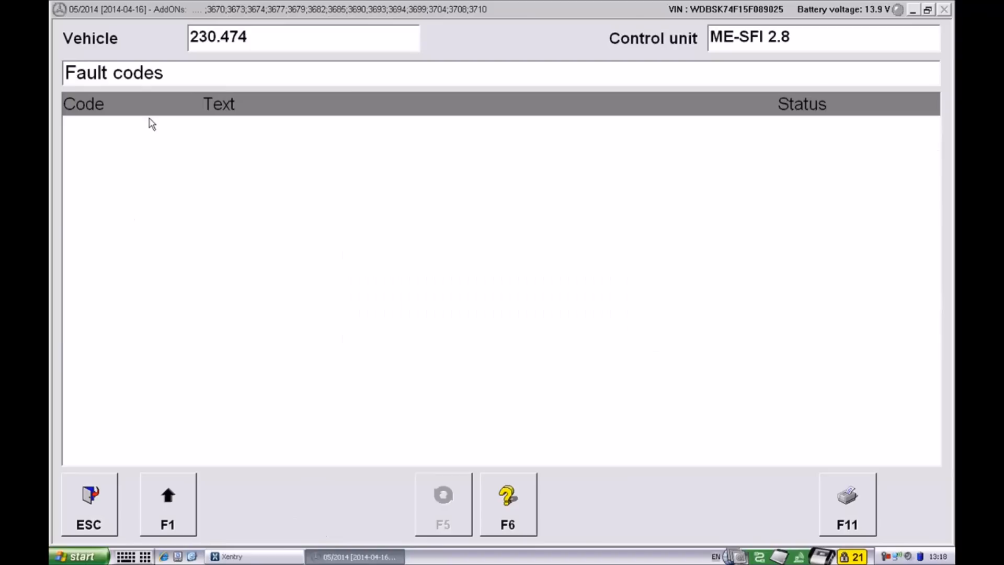
pyautogui.click(443, 495)
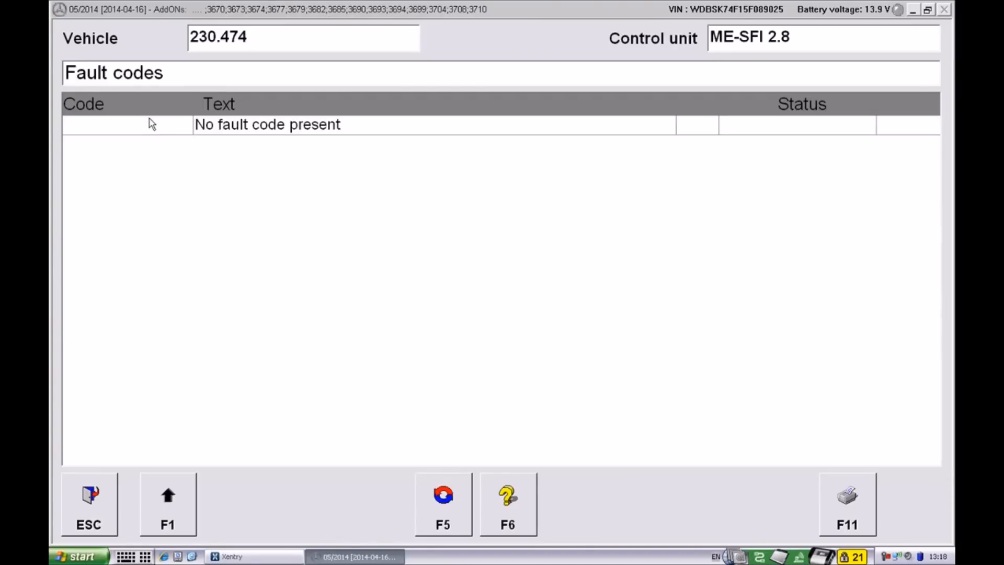
pyautogui.moveTo(200, 334)
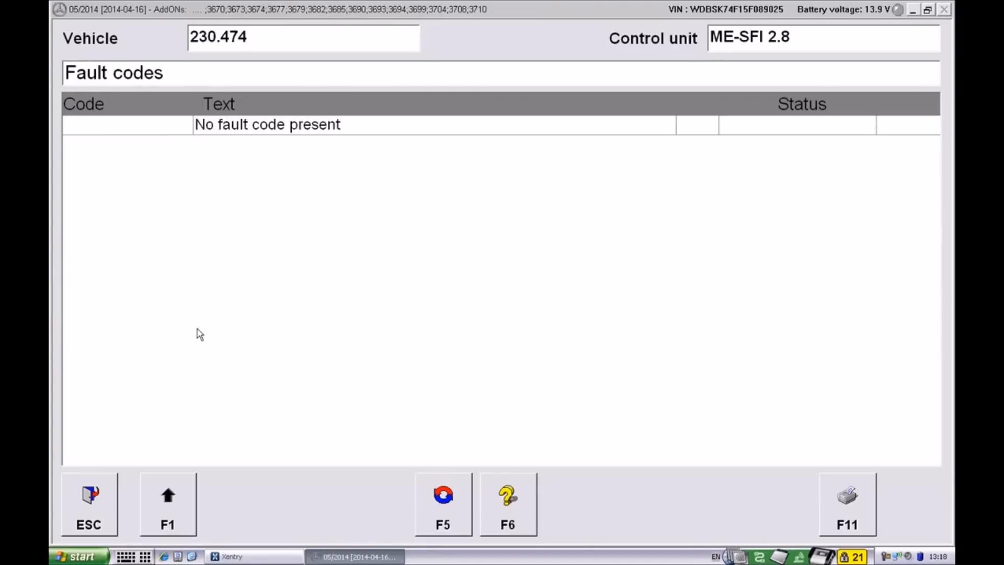
pyautogui.moveTo(176, 526)
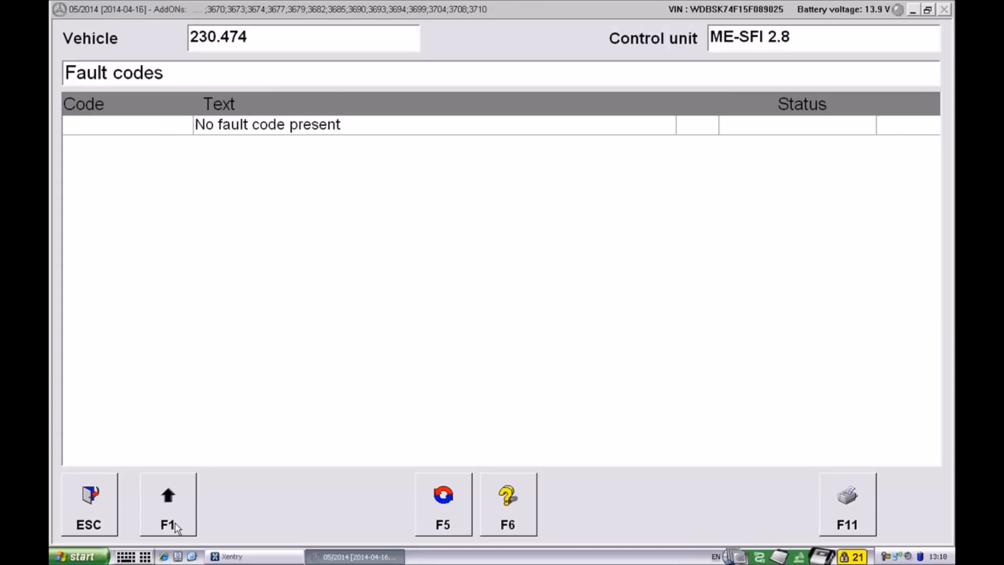
pyautogui.click(168, 503)
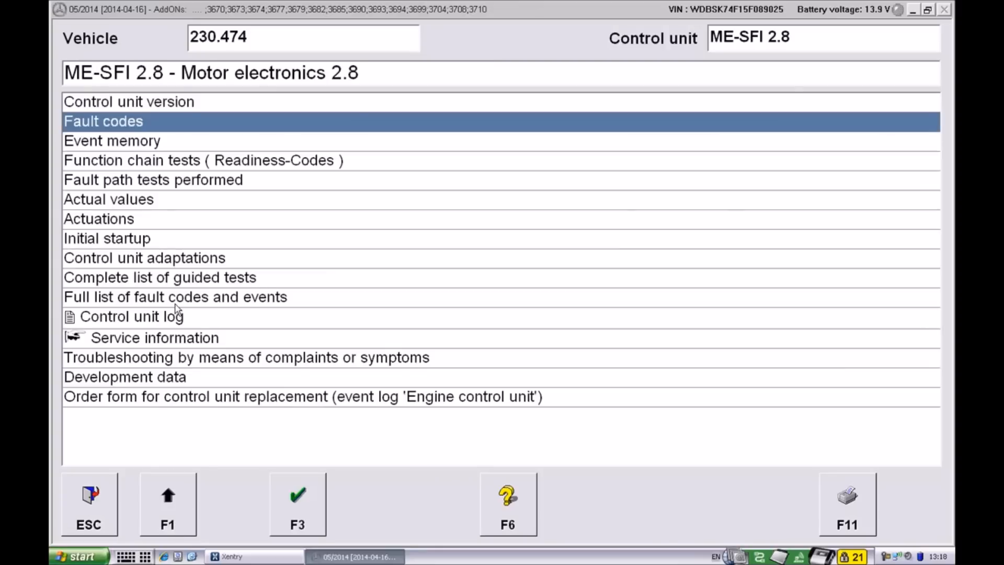
# - Check the event memory (no events present) and open the ME28AMG control module main menu
pyautogui.click(112, 140)
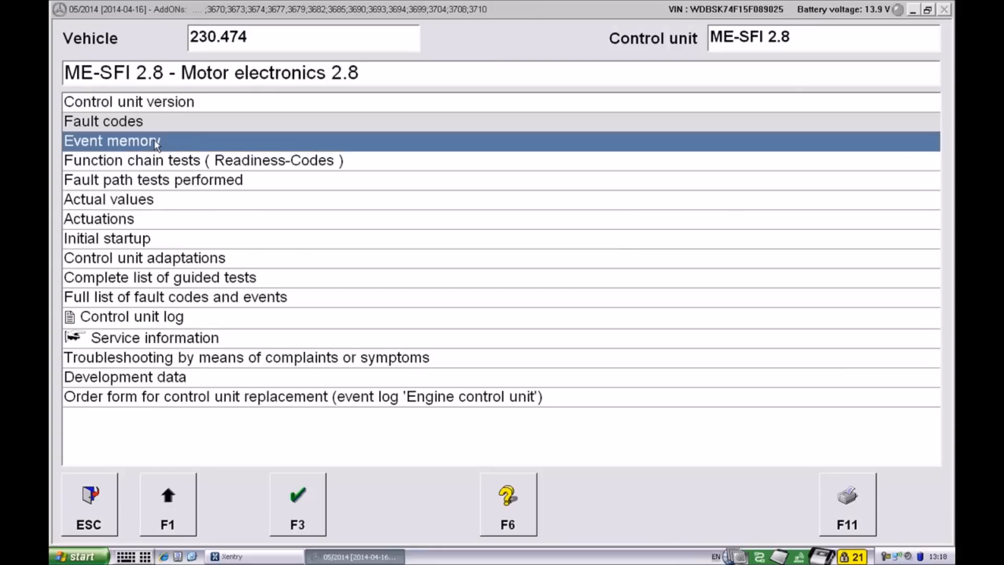
pyautogui.doubleClick(112, 140)
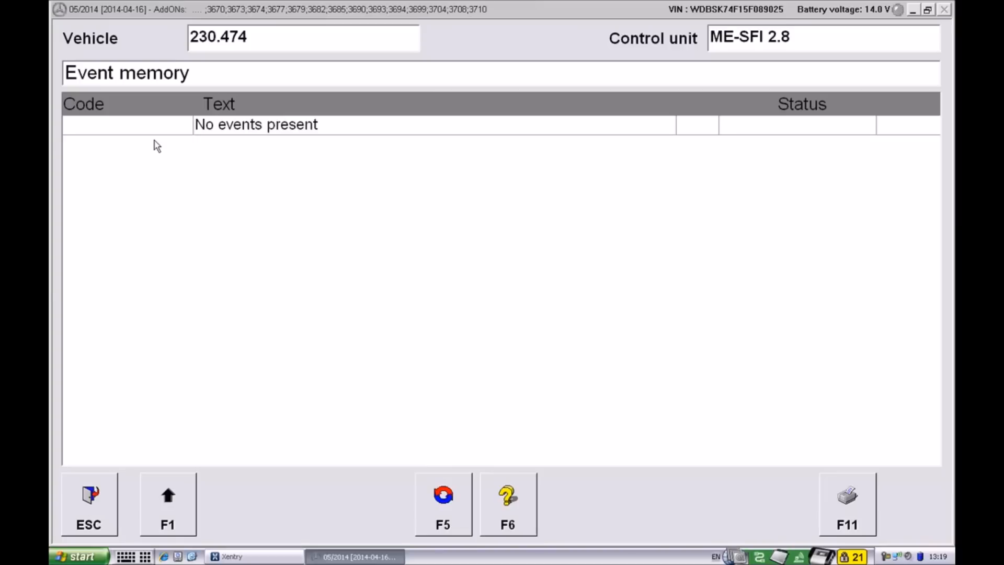
pyautogui.moveTo(331, 338)
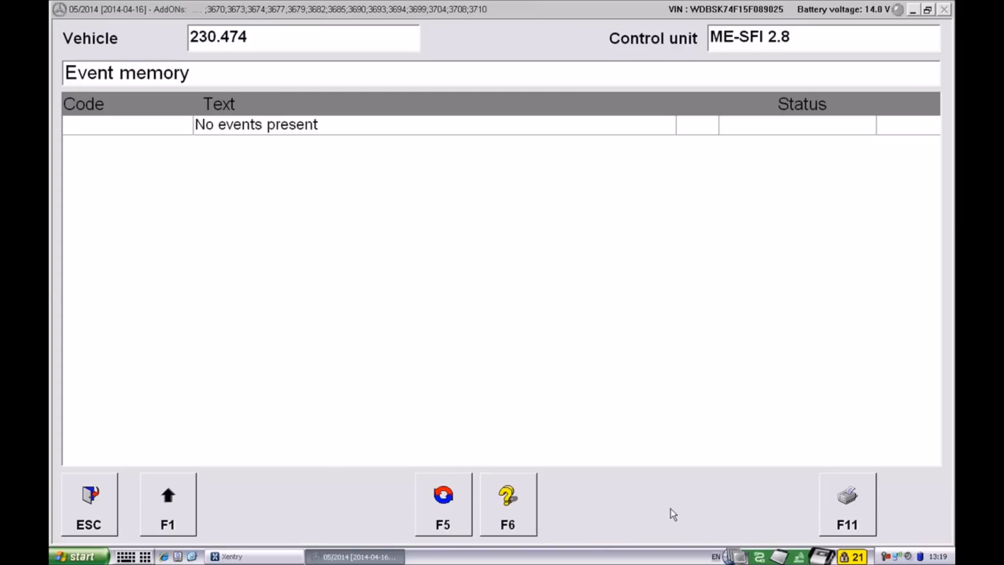
pyautogui.moveTo(625, 485)
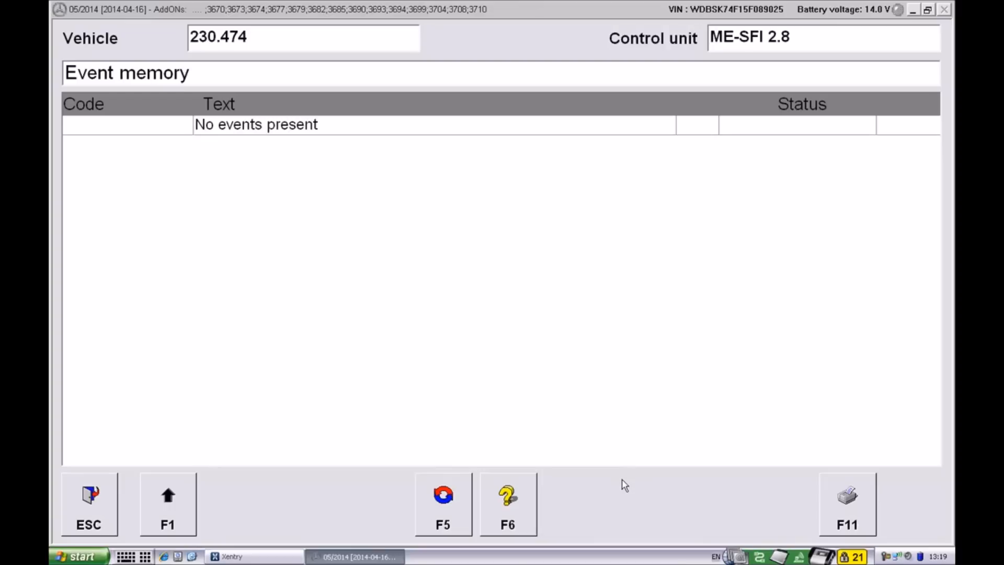
pyautogui.moveTo(138, 506)
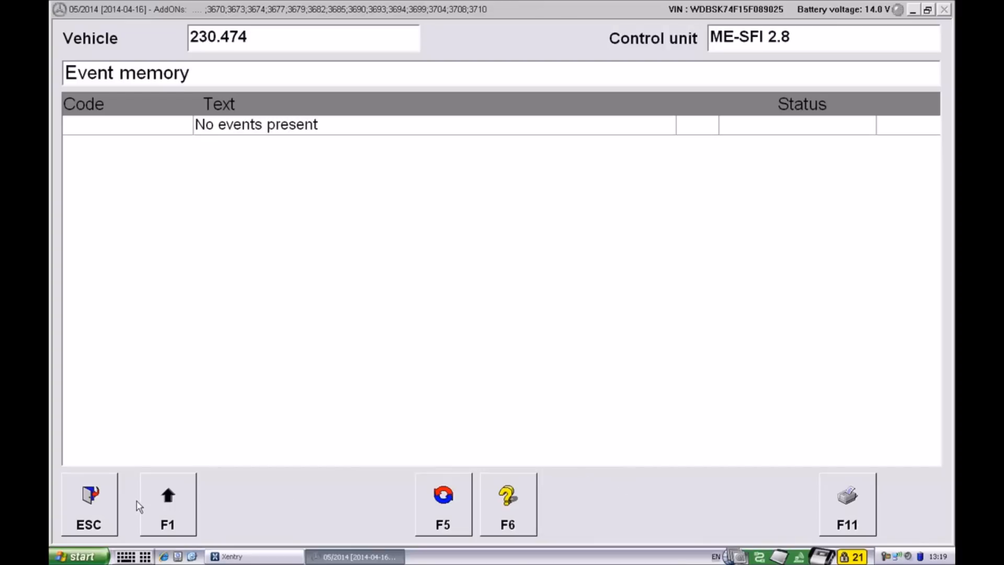
pyautogui.moveTo(168, 525)
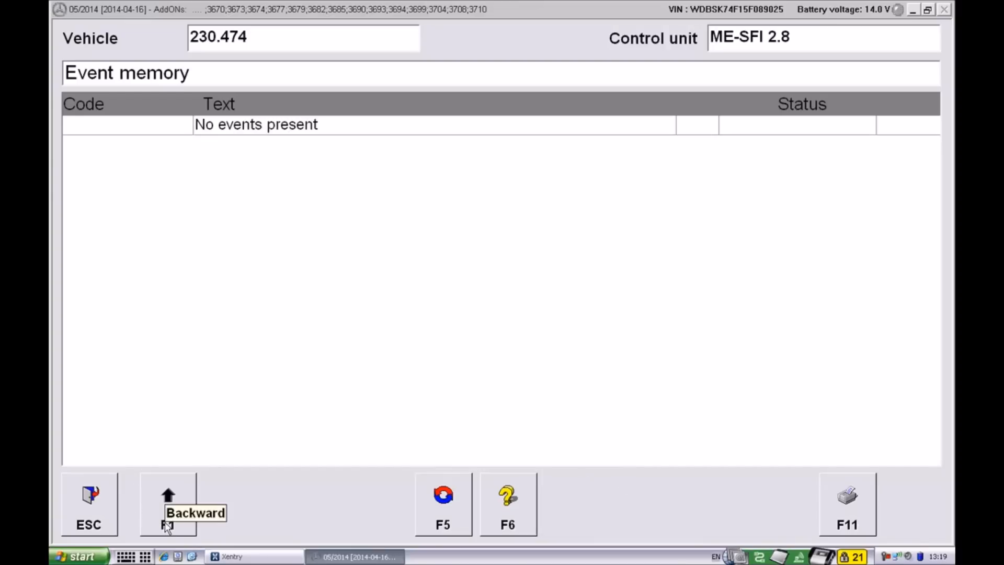
pyautogui.click(168, 504)
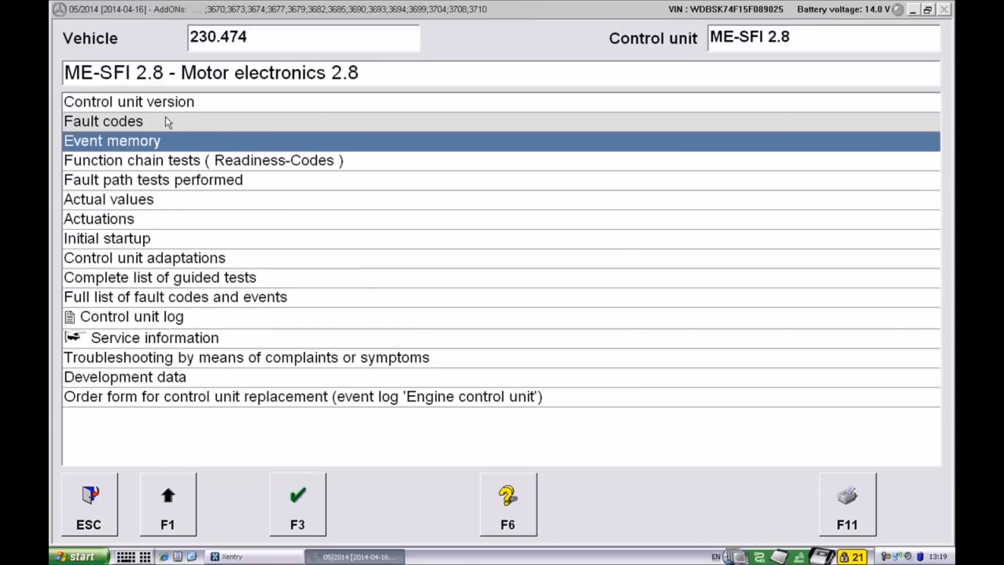
pyautogui.moveTo(146, 155)
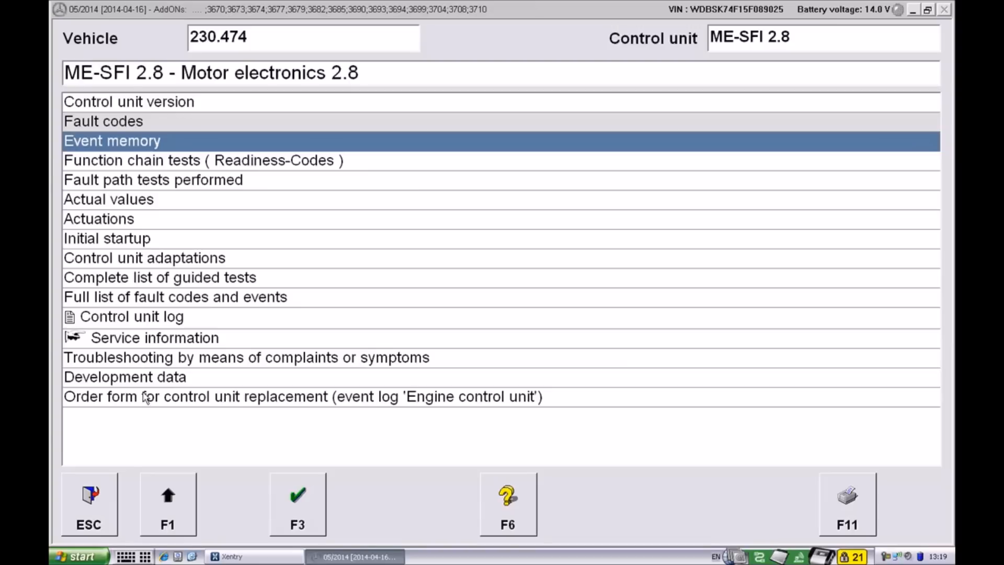
pyautogui.moveTo(127, 404)
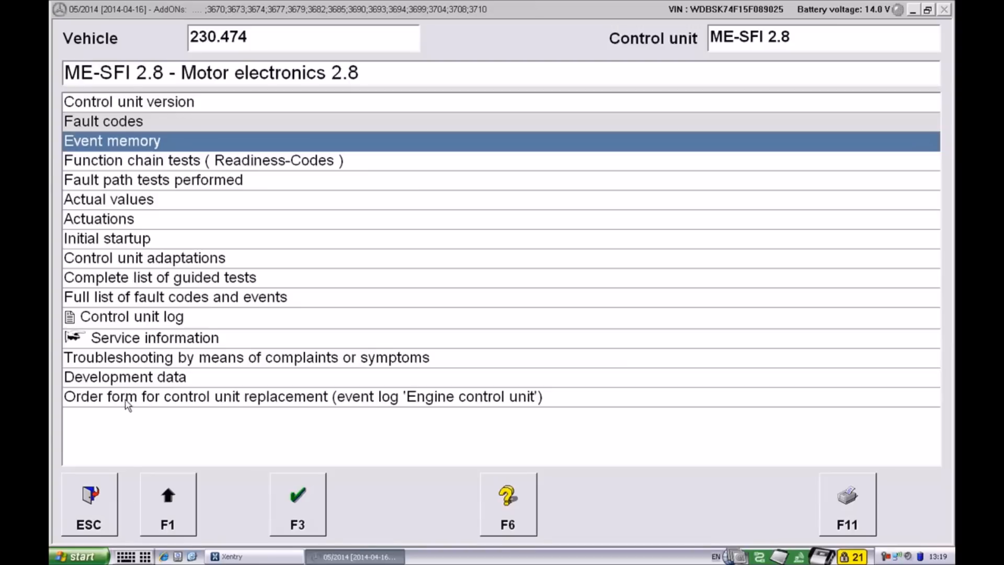
pyautogui.click(125, 377)
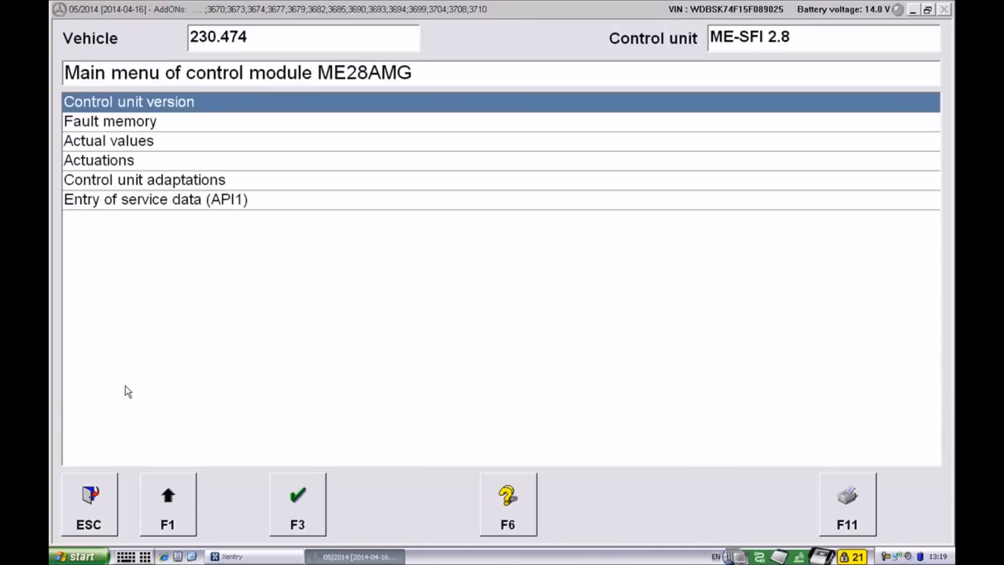
pyautogui.moveTo(160, 179)
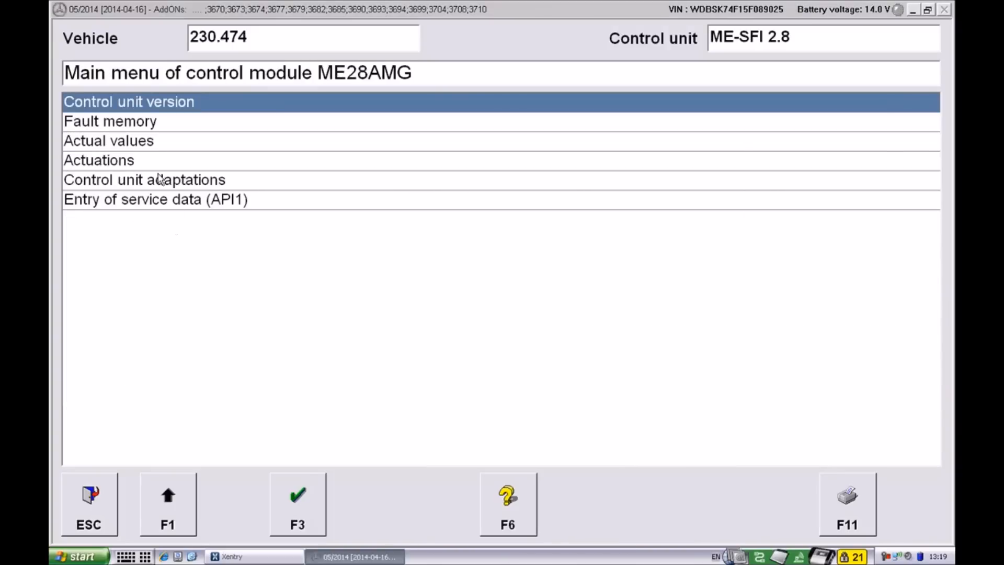
pyautogui.moveTo(125, 192)
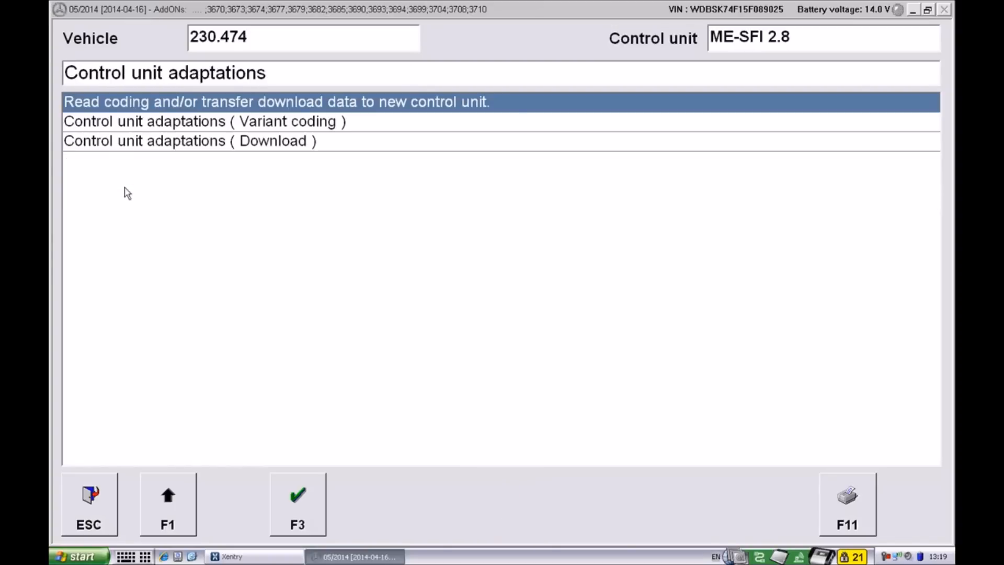
pyautogui.moveTo(163, 111)
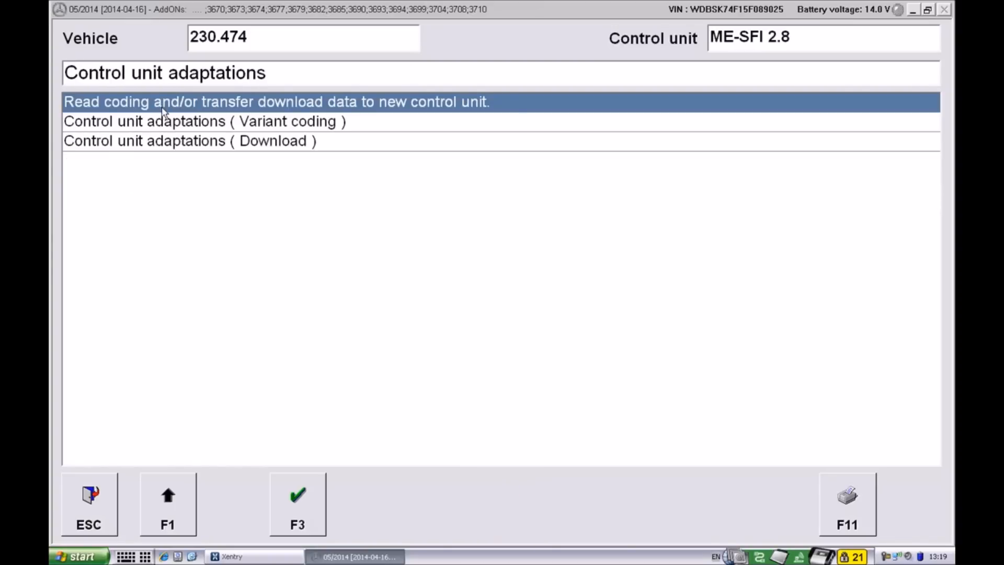
pyautogui.moveTo(146, 129)
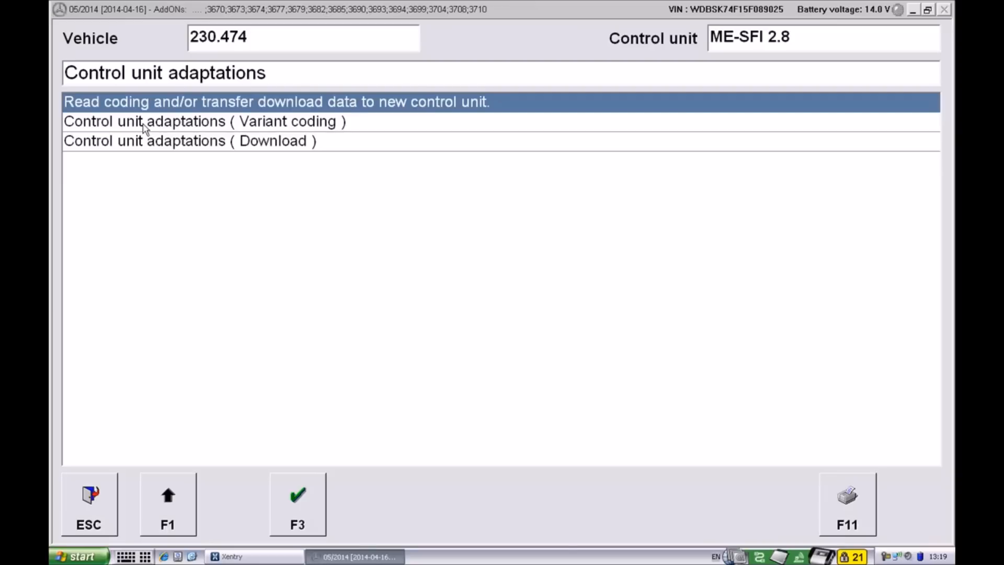
# - Load the 'Implizite Kodierung ME281 AMG C6-Stand' list via Control unit adaptations (Variant coding)
pyautogui.click(205, 121)
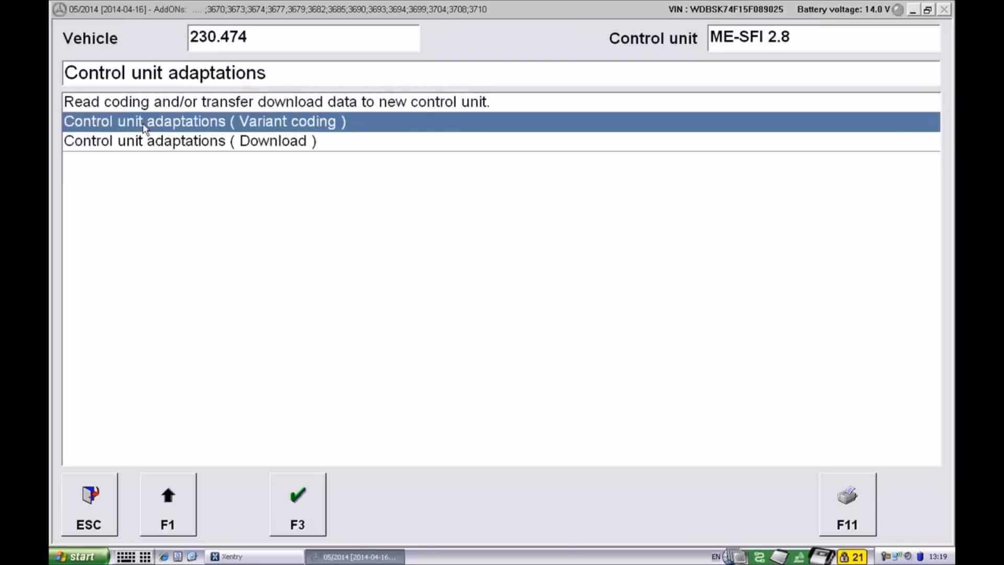
pyautogui.click(297, 503)
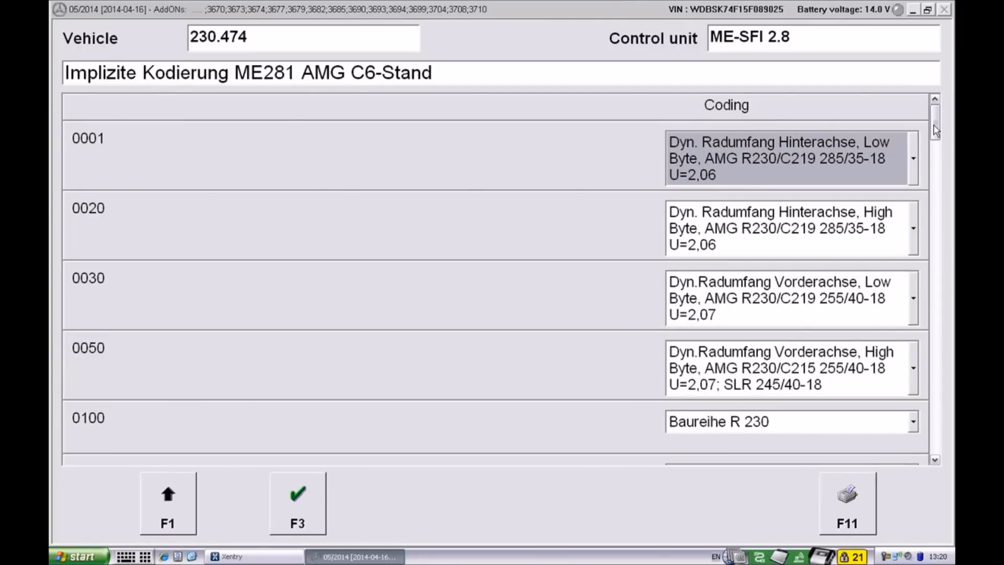
# - Change coding field 0224 to 'Fahrzeug - Code, Vmax = 250 km/h' and accept the edit
pyautogui.scroll(-3)
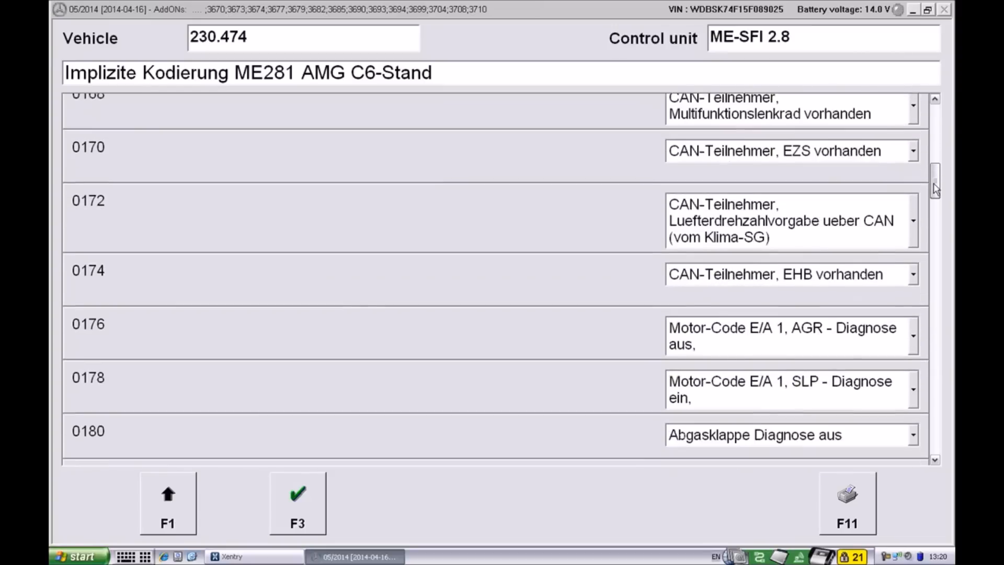
pyautogui.scroll(-3)
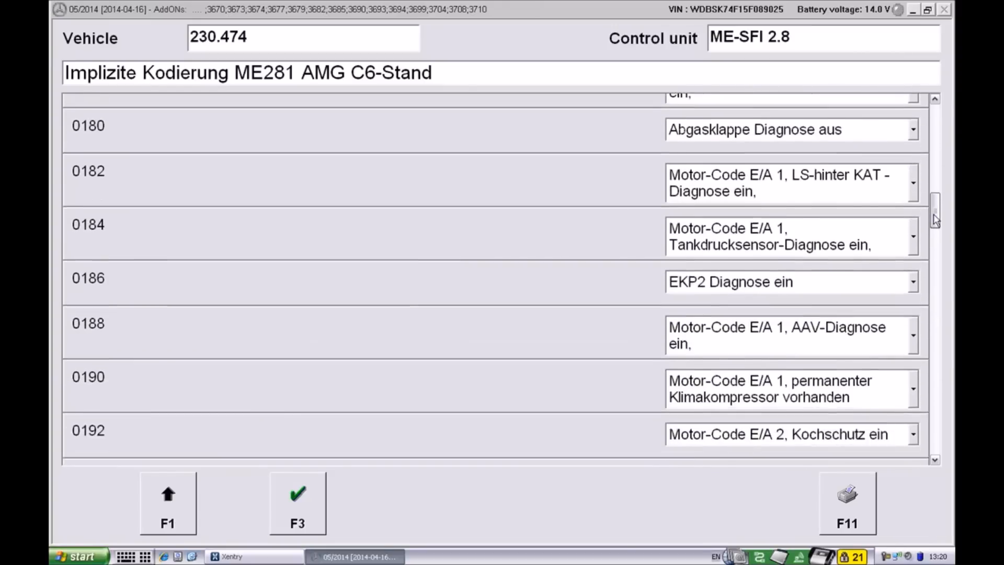
pyautogui.scroll(-3)
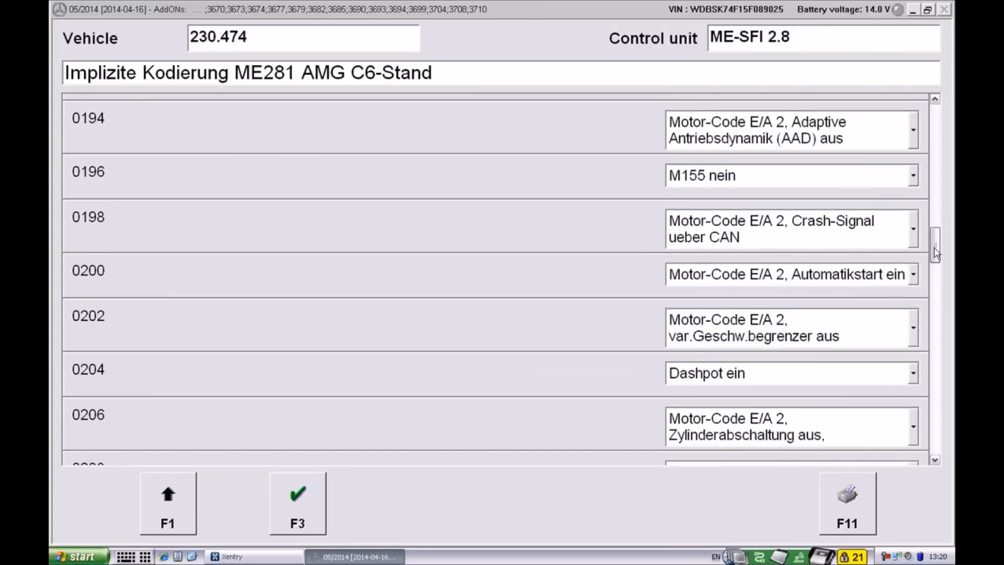
pyautogui.scroll(-3)
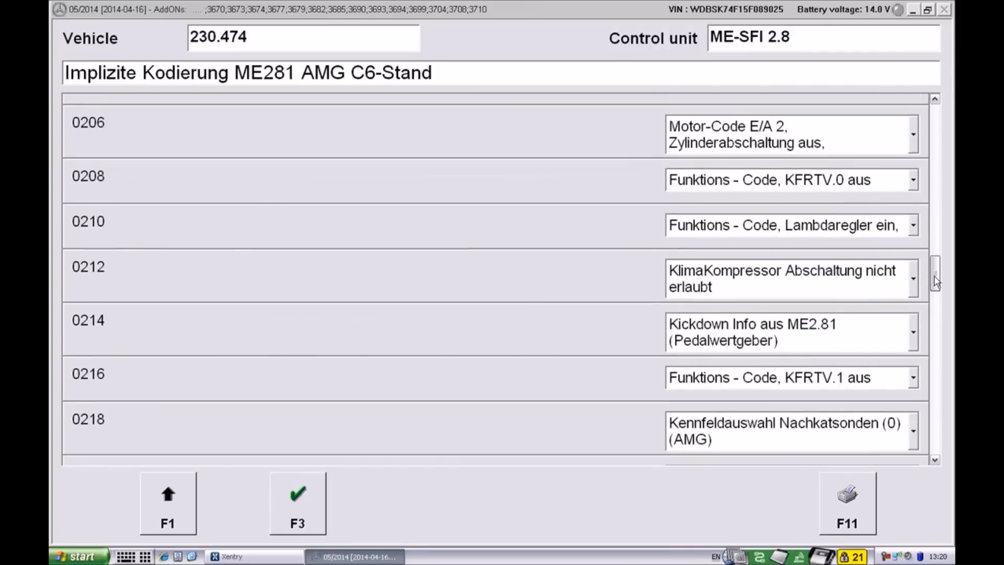
pyautogui.scroll(-3)
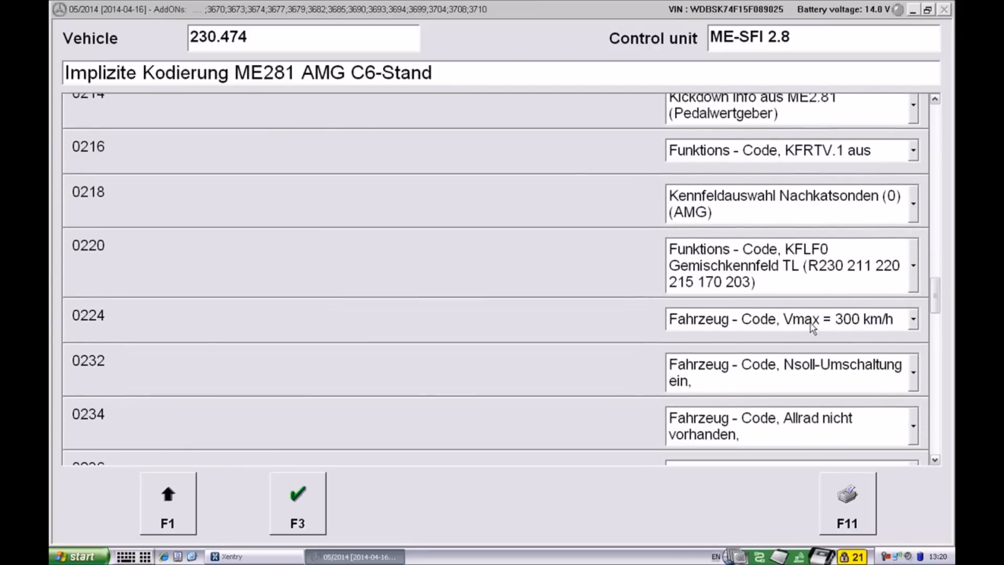
pyautogui.click(912, 319)
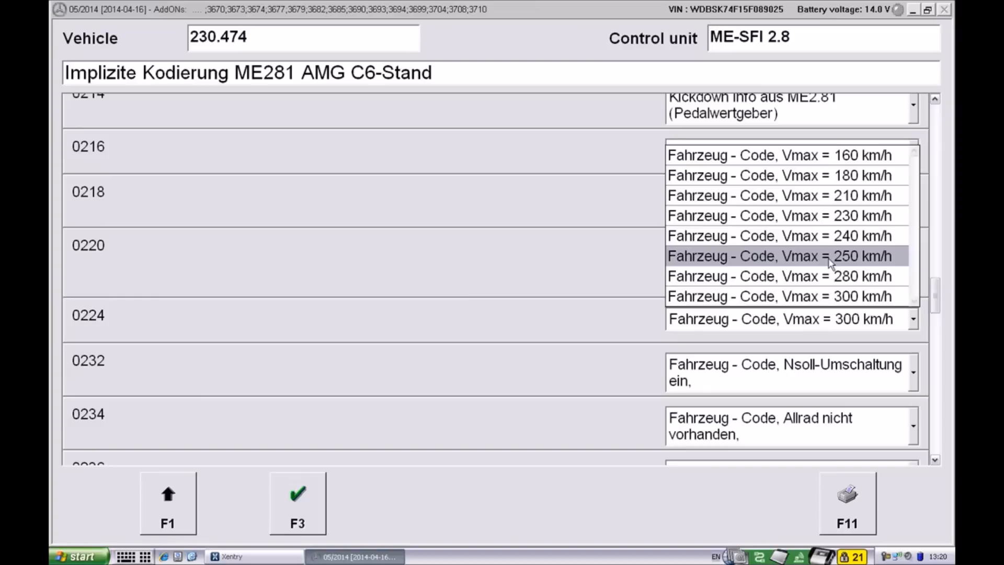
pyautogui.click(780, 255)
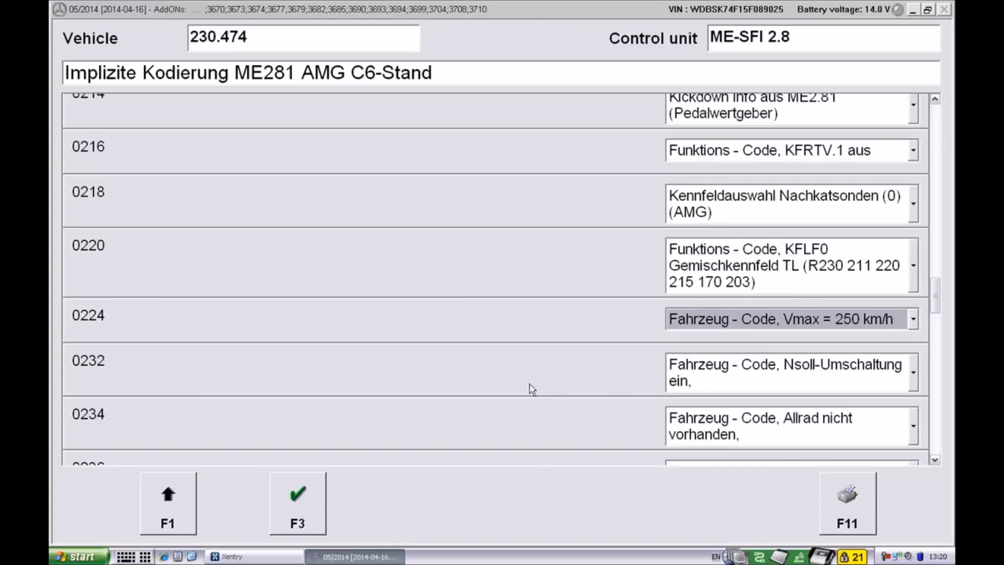
pyautogui.moveTo(297, 501)
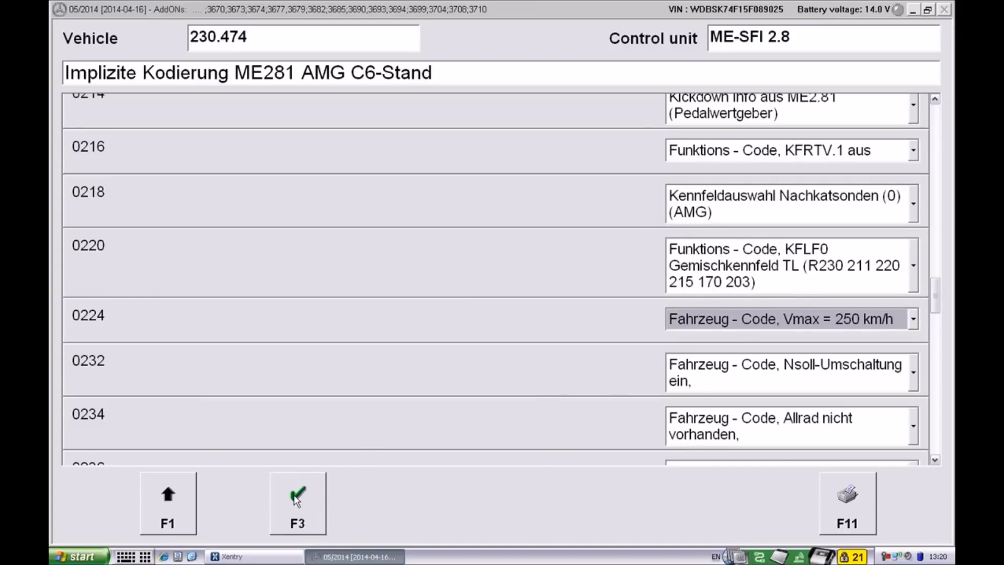
pyautogui.click(297, 502)
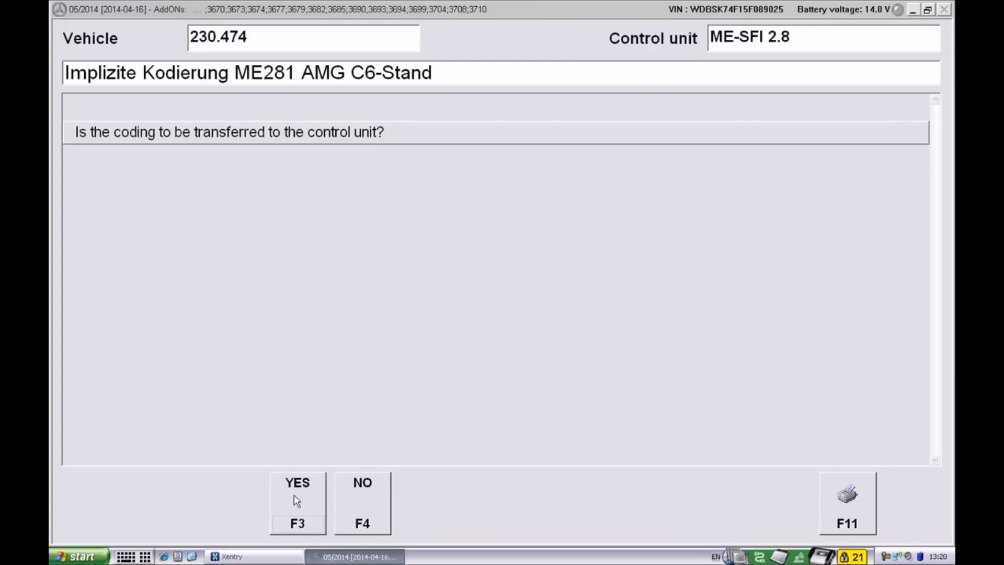
# - Transfer the Vmax 250 km/h coding to the control unit and wait for reload
pyautogui.click(297, 503)
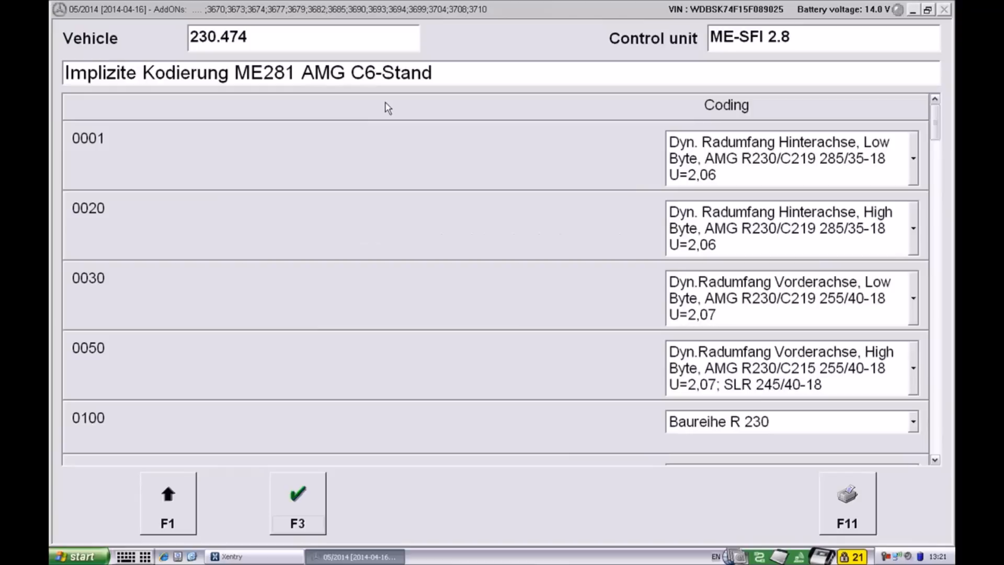
# - Set coding field 0224 back to 'Vmax = 300 km/h' and accept the edit
pyautogui.click(788, 157)
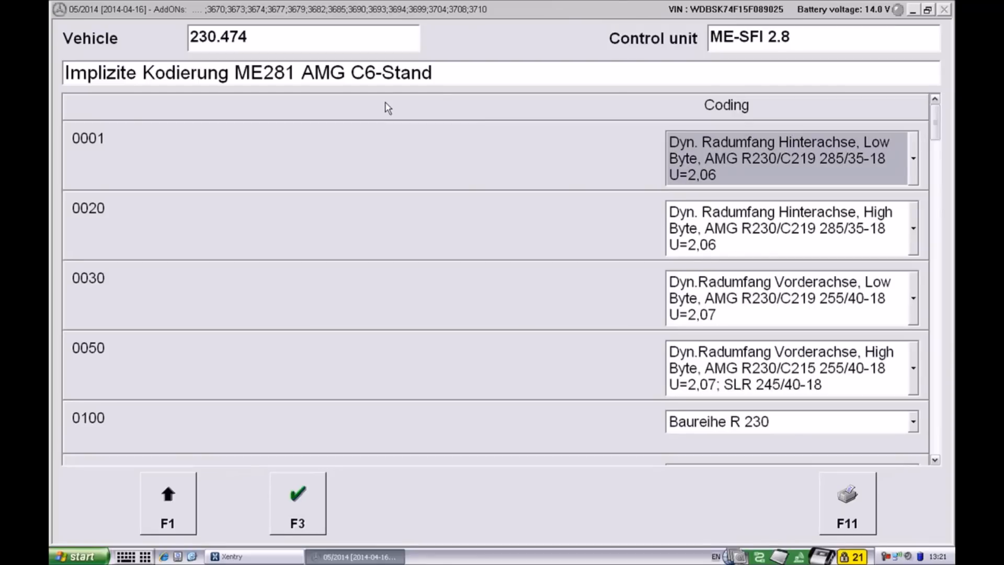
pyautogui.moveTo(944, 151)
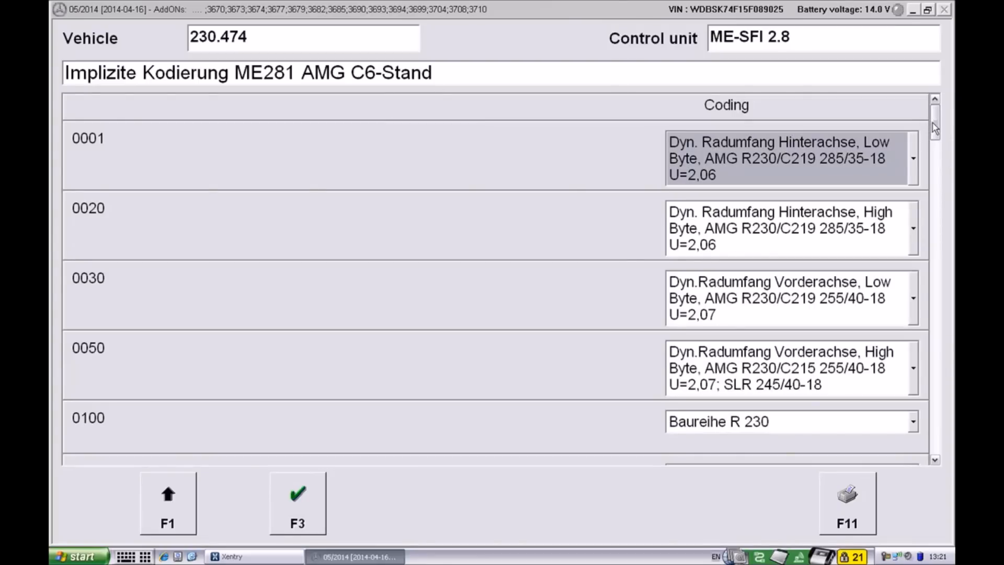
pyautogui.scroll(-3)
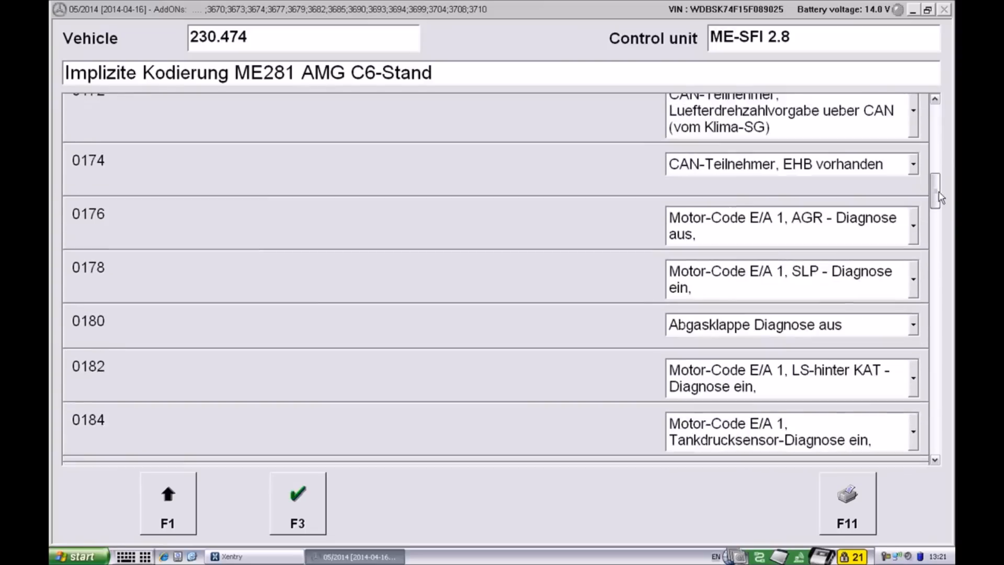
pyautogui.scroll(-3)
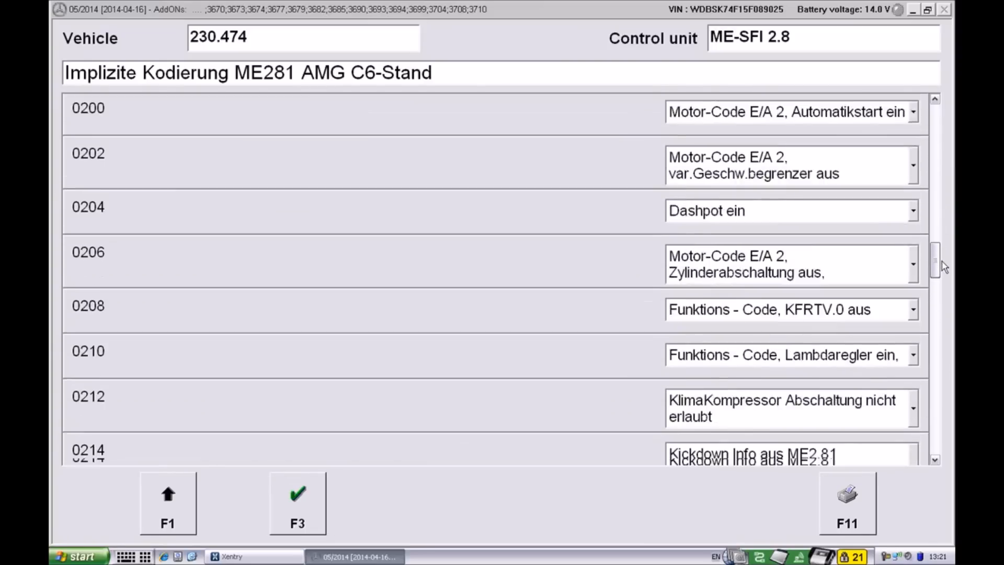
pyautogui.scroll(-3)
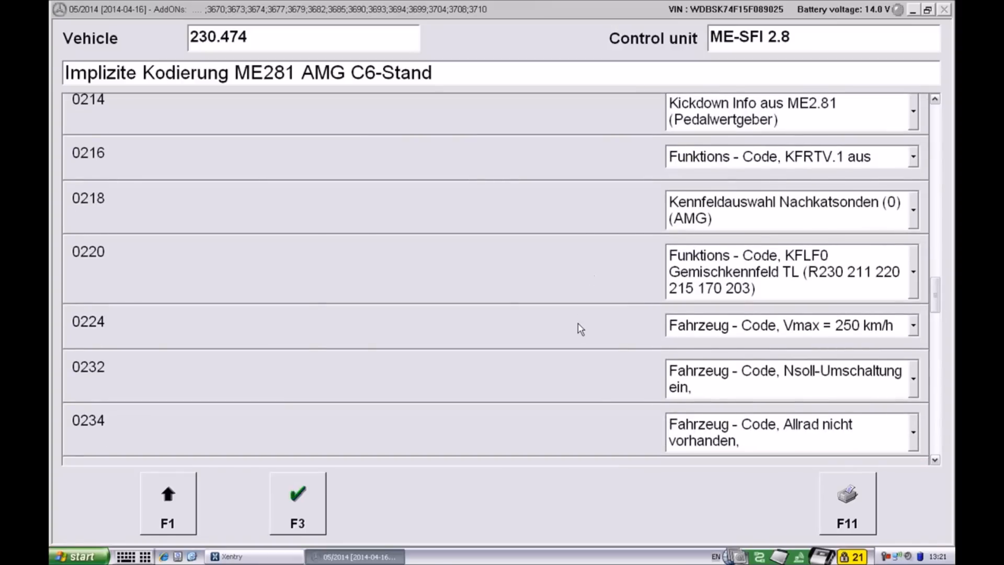
pyautogui.click(912, 325)
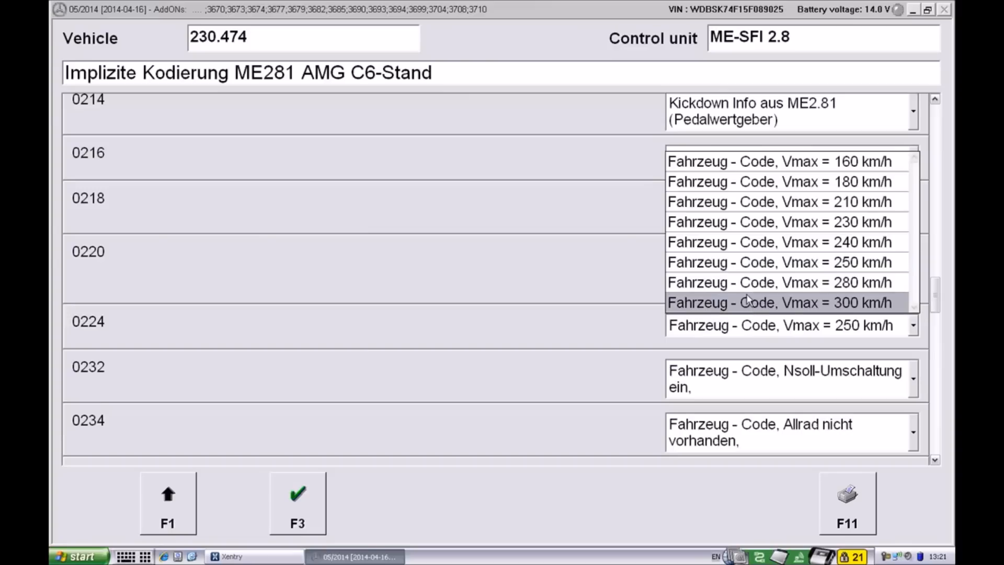
pyautogui.click(779, 302)
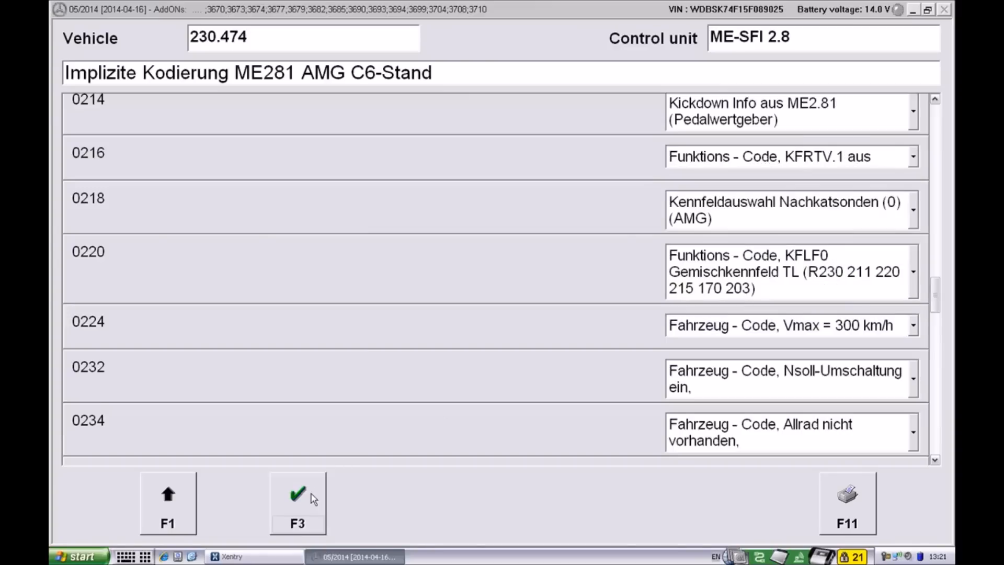
pyautogui.click(297, 499)
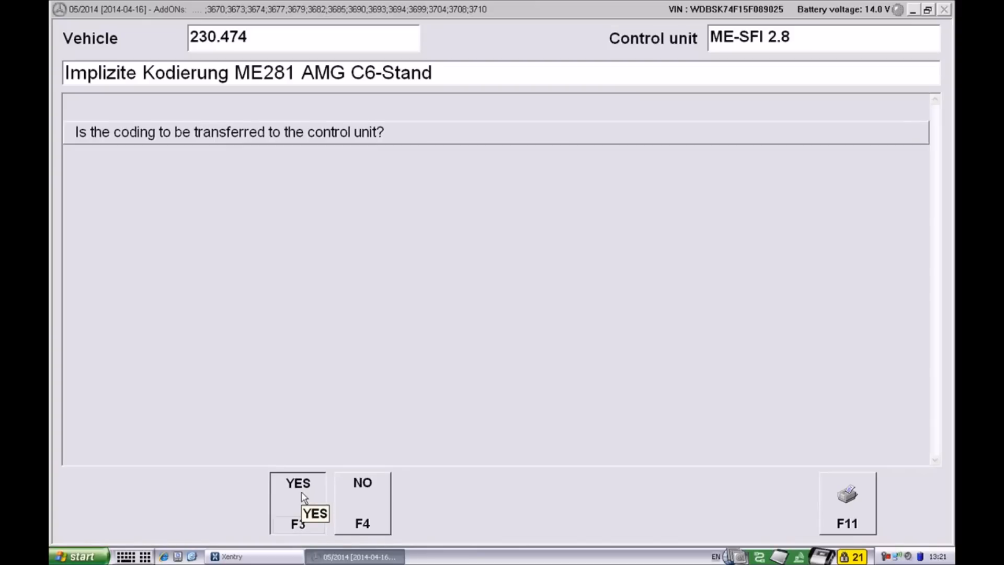
# - Confirm YES to send the 300 km/h speed limiter coding to the ME-SFI 2.8 unit
pyautogui.click(297, 482)
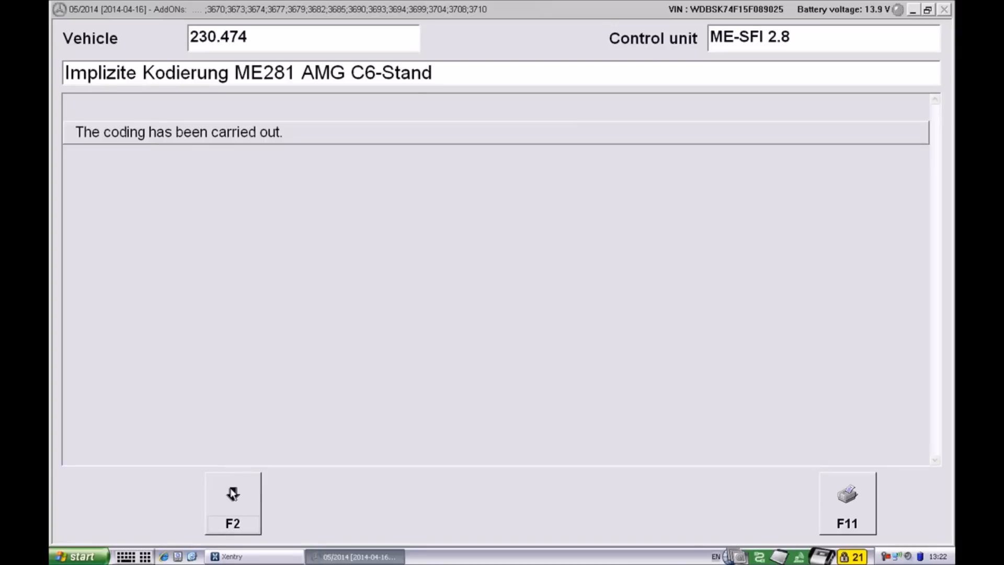
pyautogui.moveTo(233, 493)
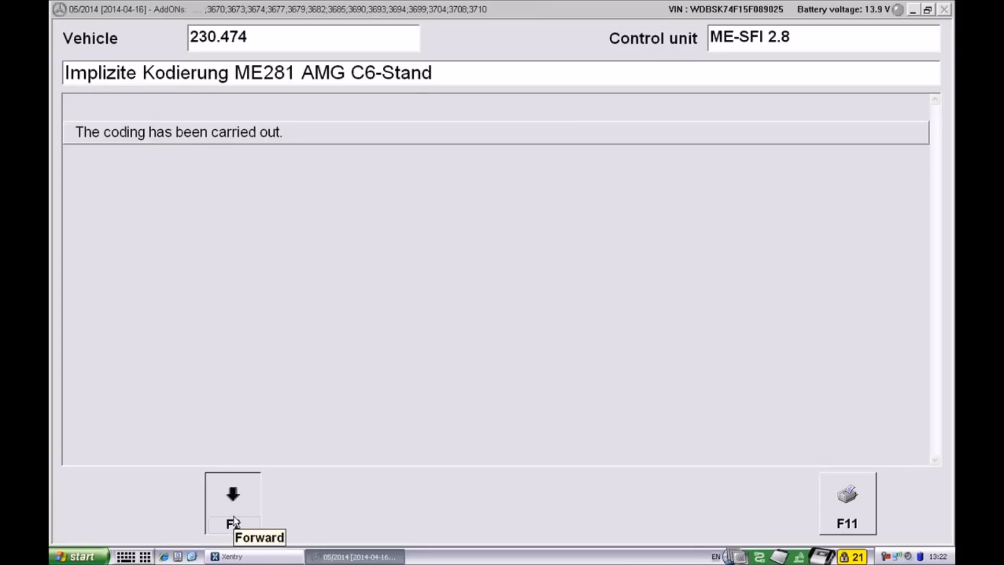
# - Continue past the completion message, return to the module main menu, and exit the ME-SFI 2.8 menu
pyautogui.click(232, 493)
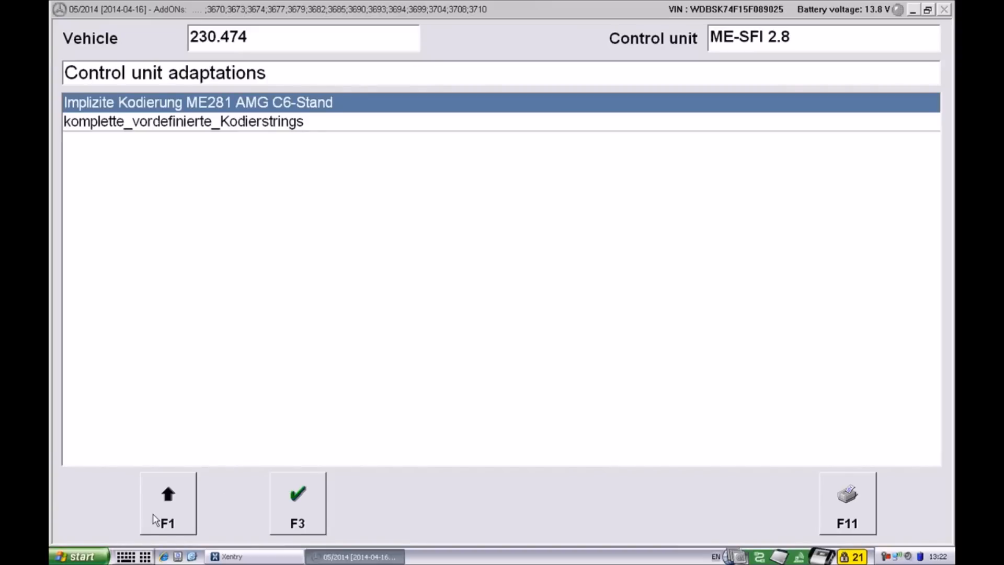
pyautogui.click(297, 501)
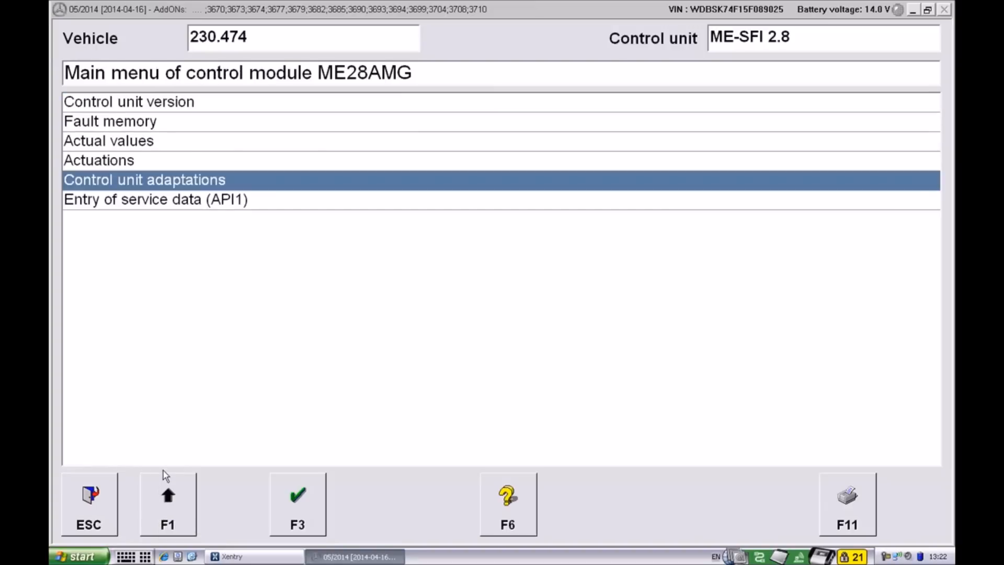
pyautogui.moveTo(159, 498)
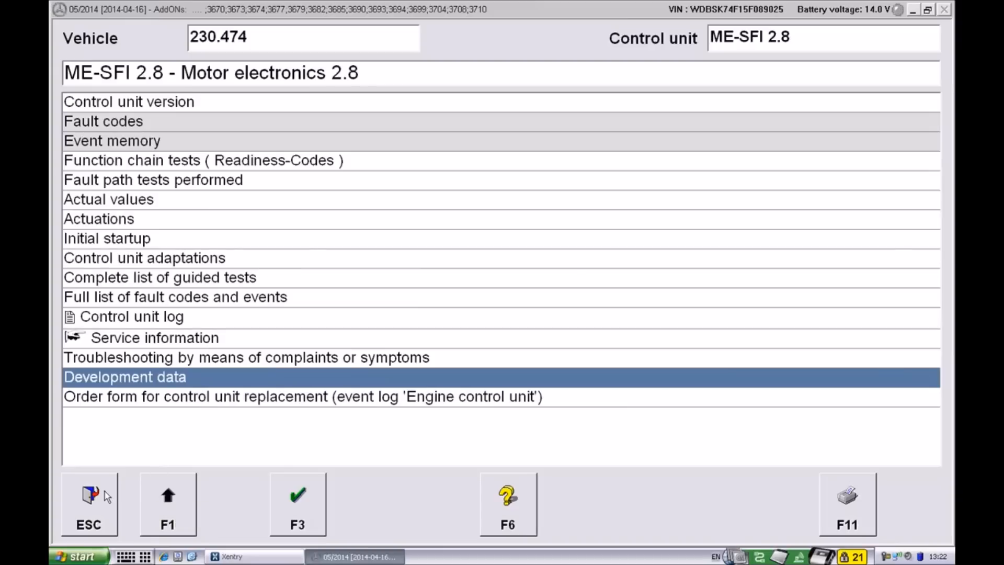
pyautogui.click(88, 503)
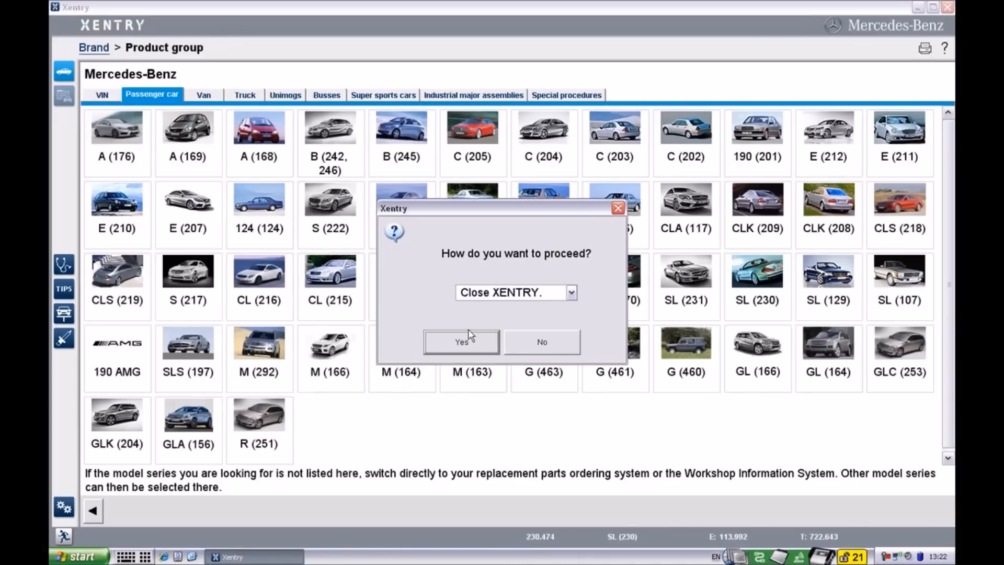
# - Answer Yes to 'Close XENTRY.' in the 'How do you want to proceed?' prompt
pyautogui.click(541, 342)
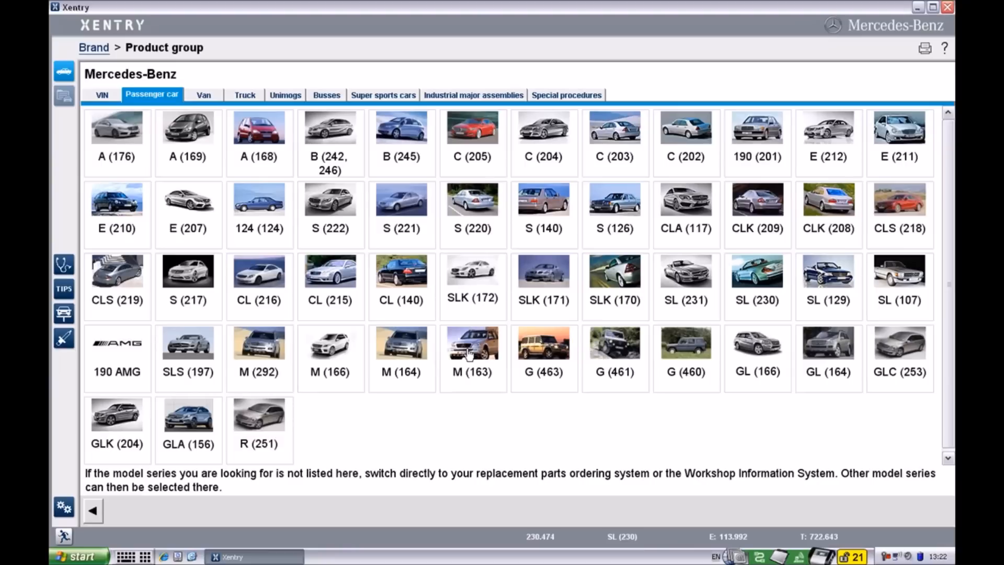